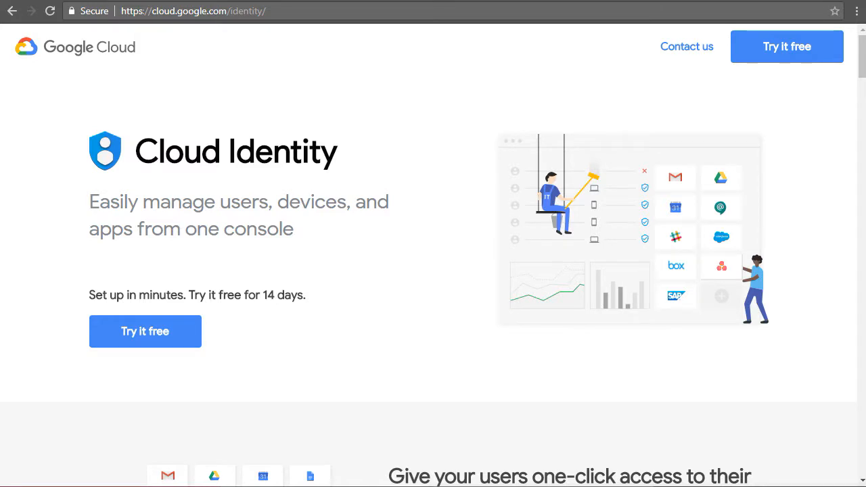
{"action": "mouse_move", "coordinate": [173, 27]}
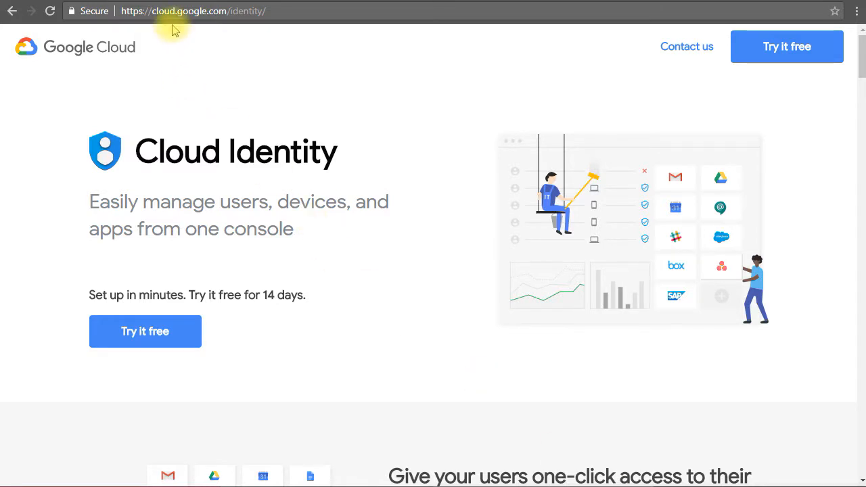
{"action": "mouse_move", "coordinate": [246, 11]}
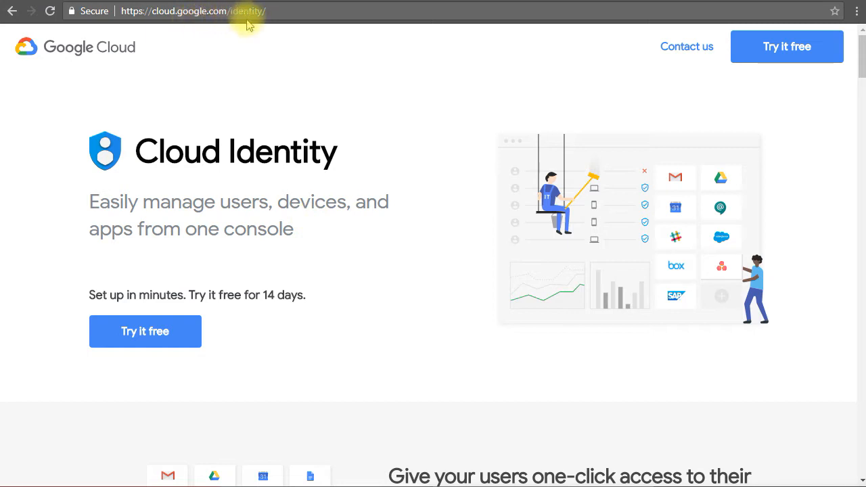
{"action": "mouse_move", "coordinate": [439, 350]}
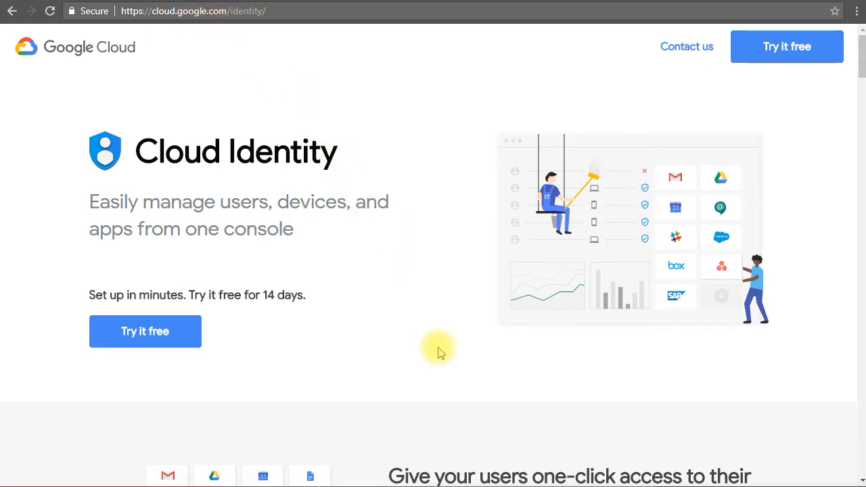
{"action": "mouse_move", "coordinate": [196, 349]}
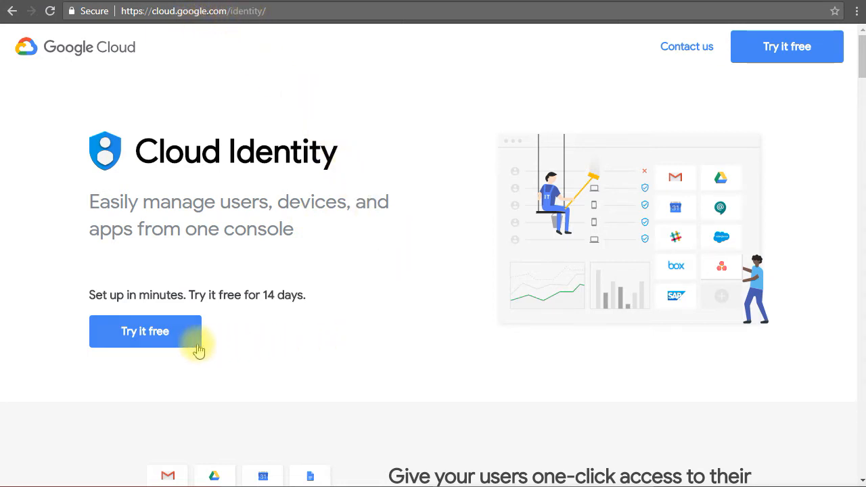
{"action": "mouse_move", "coordinate": [270, 300]}
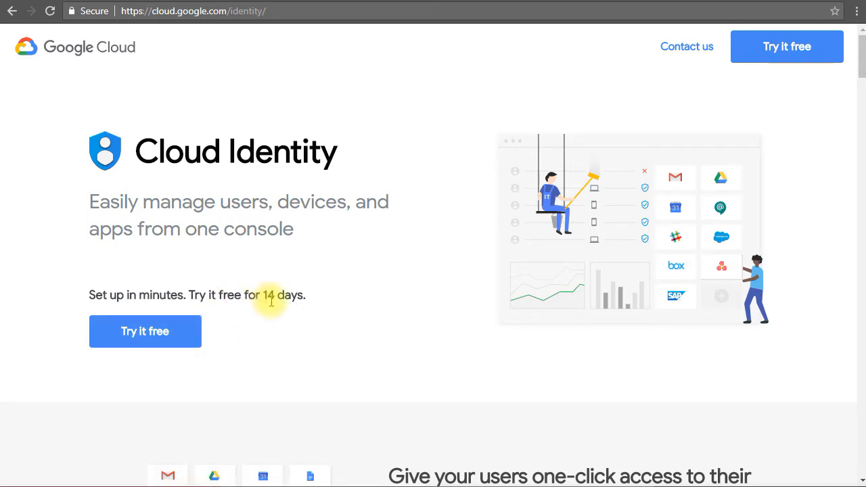
Start the free trial and enter business name 'Cloud Identity Demo' with 'Just you' as employee count
{"action": "left_click", "coordinate": [145, 331]}
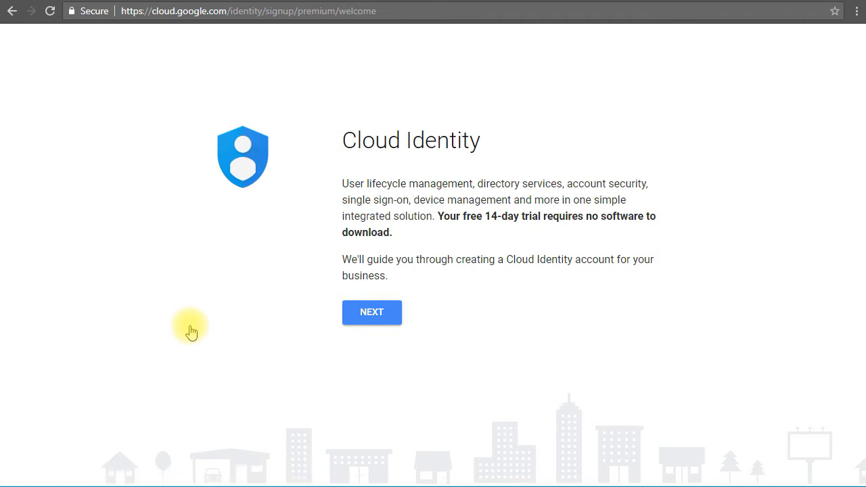
{"action": "mouse_move", "coordinate": [246, 323]}
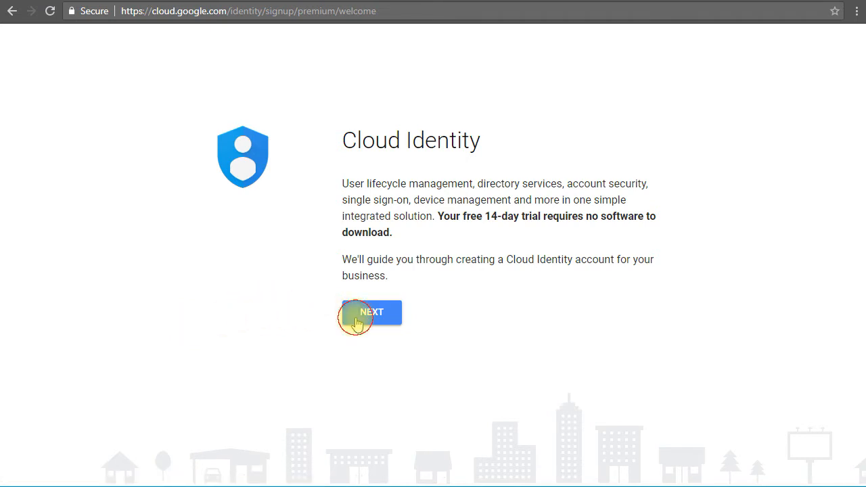
{"action": "left_click", "coordinate": [371, 312]}
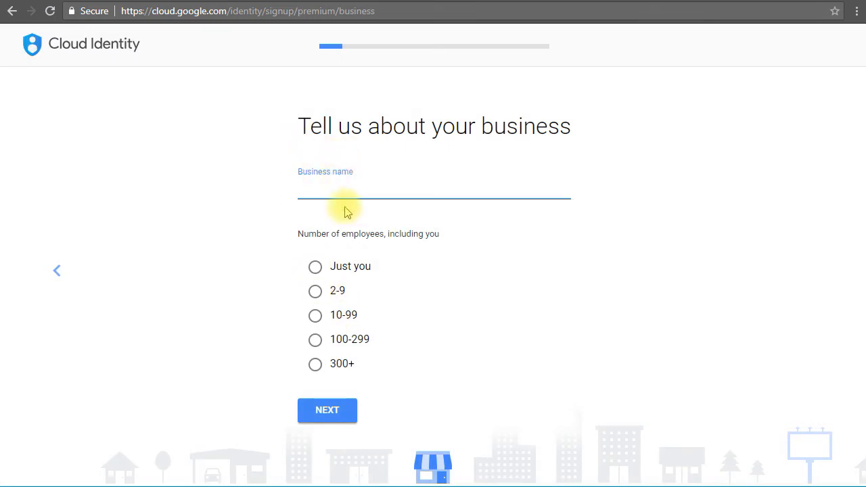
{"action": "mouse_move", "coordinate": [371, 146]}
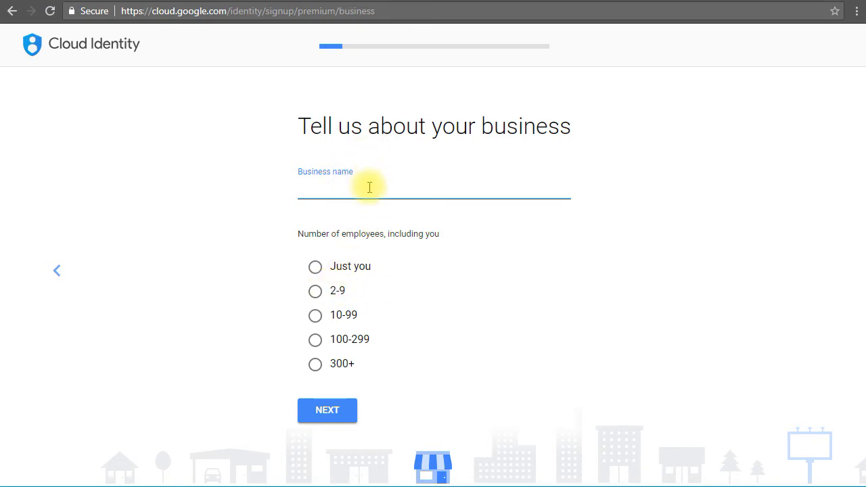
{"action": "type", "text": "Cloud Identity Demo"}
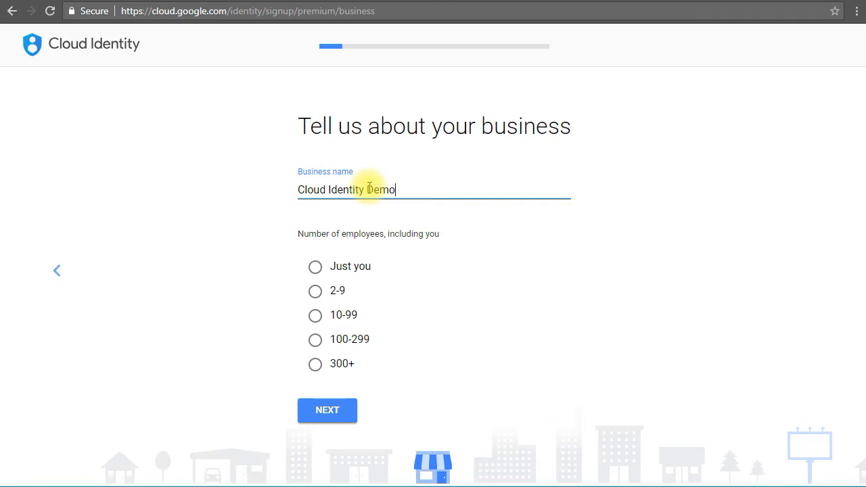
{"action": "left_click", "coordinate": [313, 265]}
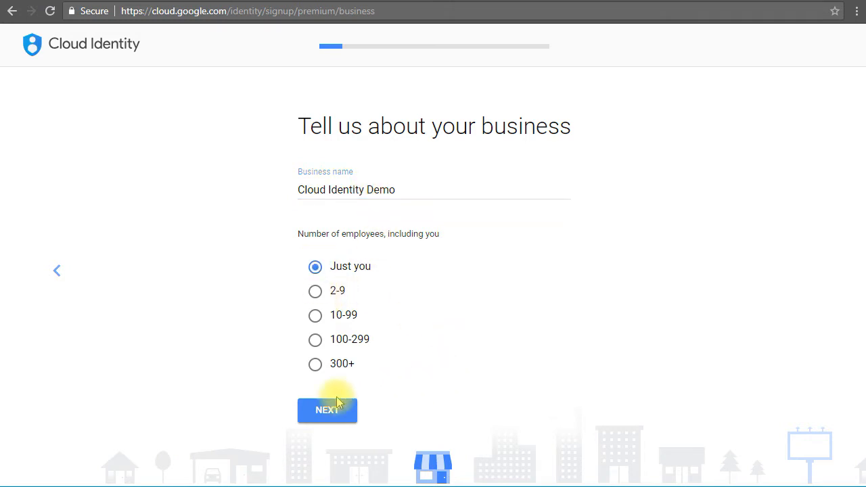
{"action": "mouse_move", "coordinate": [366, 430]}
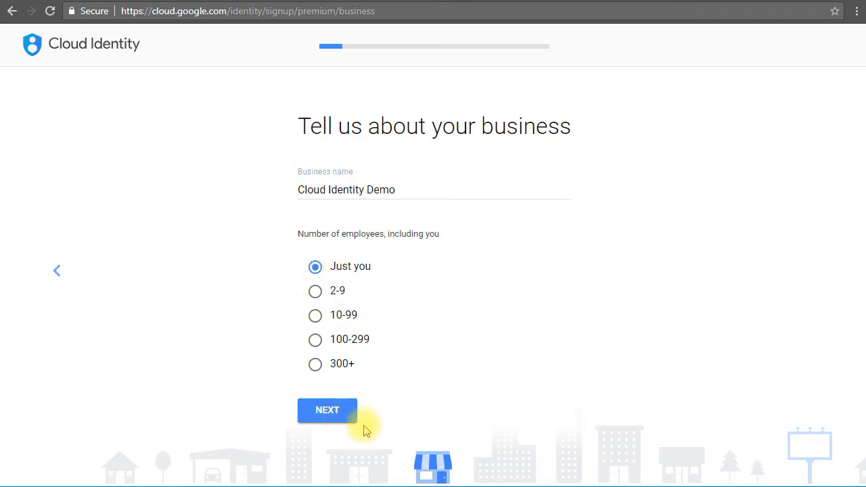
{"action": "left_click", "coordinate": [327, 410]}
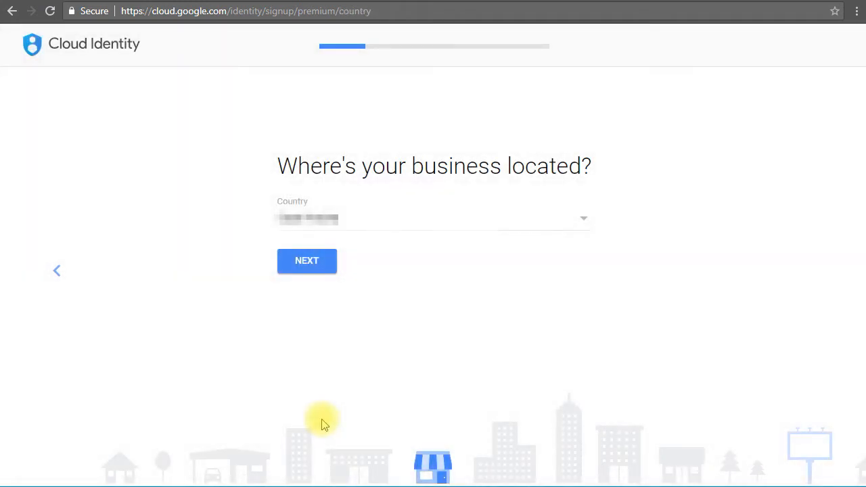
{"action": "mouse_move", "coordinate": [343, 227]}
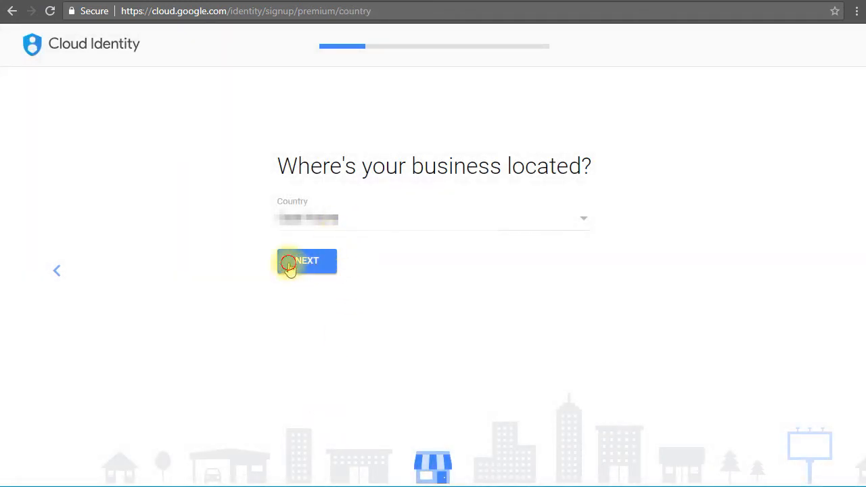
{"action": "left_click", "coordinate": [306, 263]}
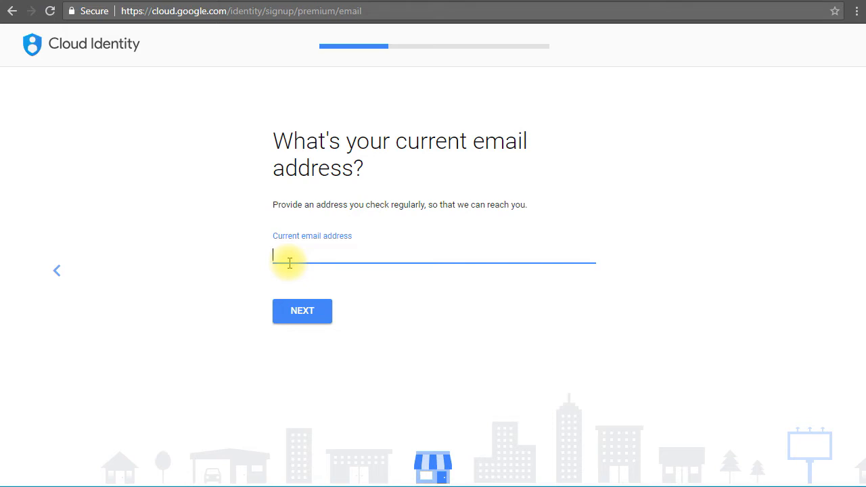
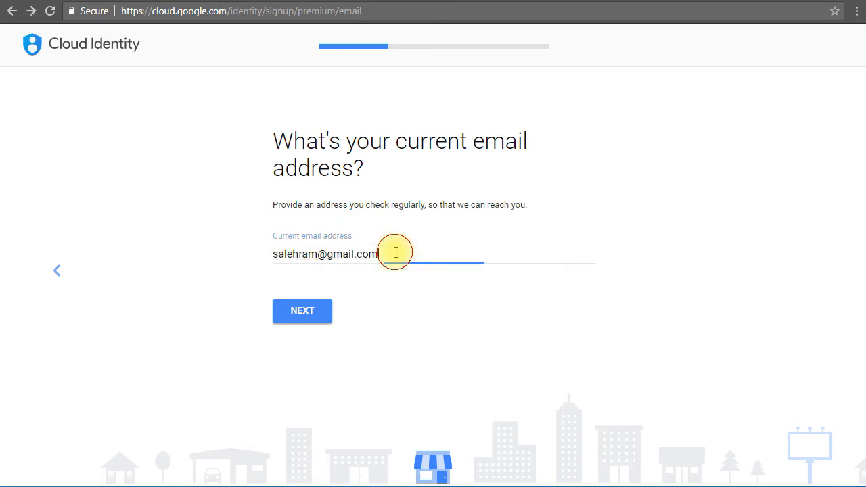
{"action": "left_click", "coordinate": [301, 310]}
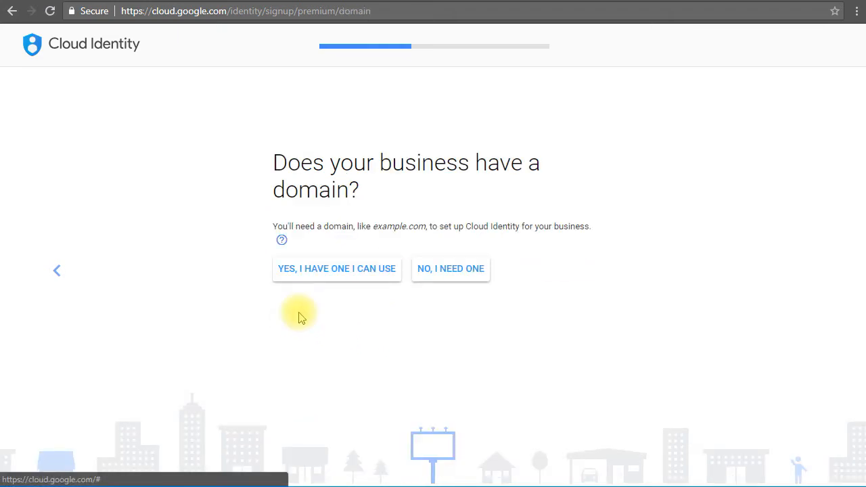
{"action": "mouse_move", "coordinate": [443, 287]}
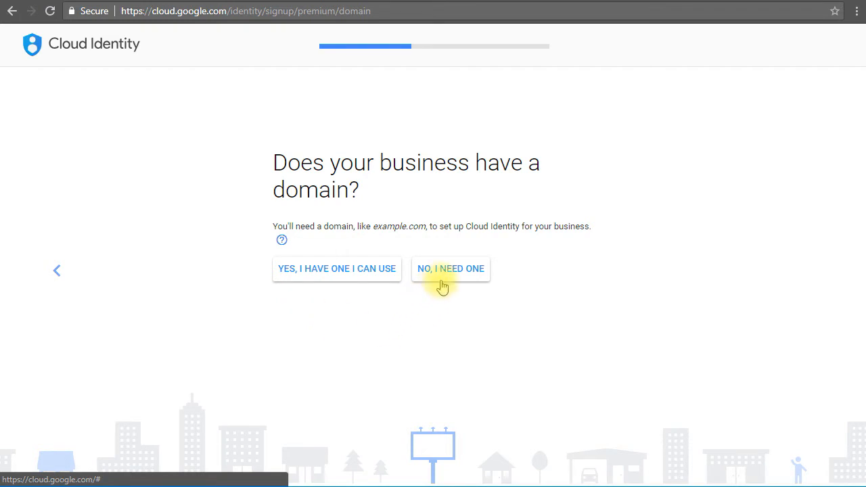
{"action": "mouse_move", "coordinate": [316, 278]}
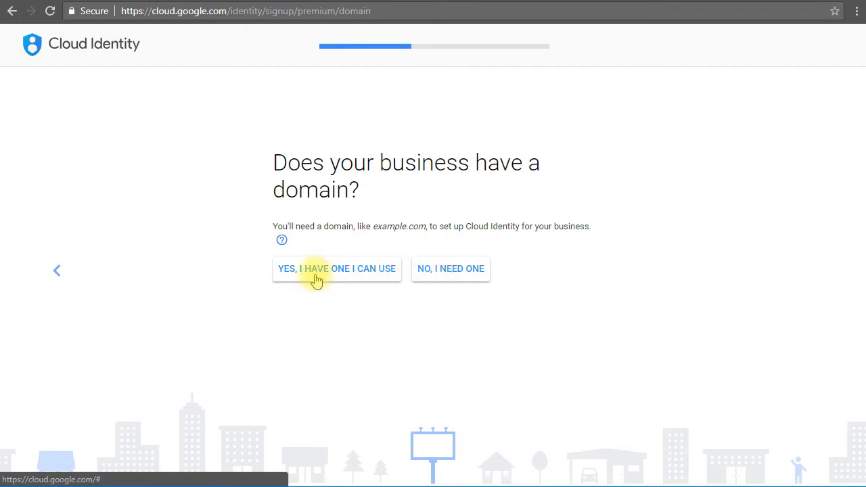
Declare the existing domain cloudiddemo.salehram.com and confirm using it for the account
{"action": "left_click", "coordinate": [335, 268]}
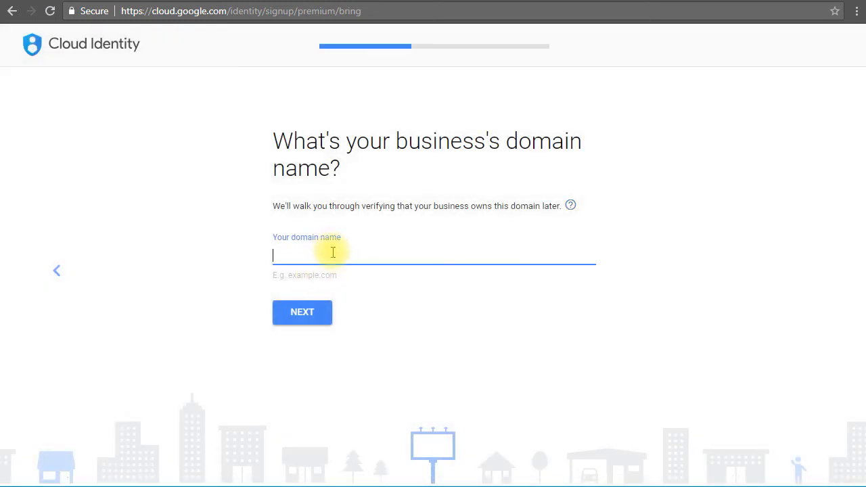
{"action": "type", "text": "cloud"}
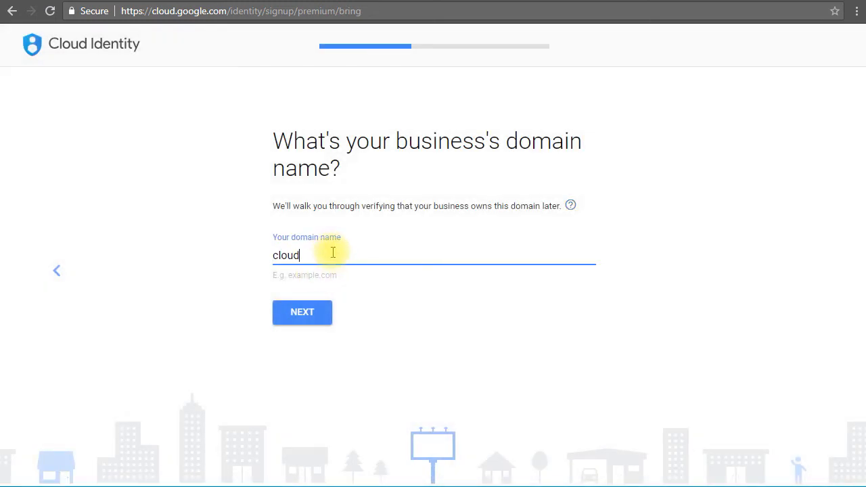
{"action": "type", "text": "iddemo.salehr"}
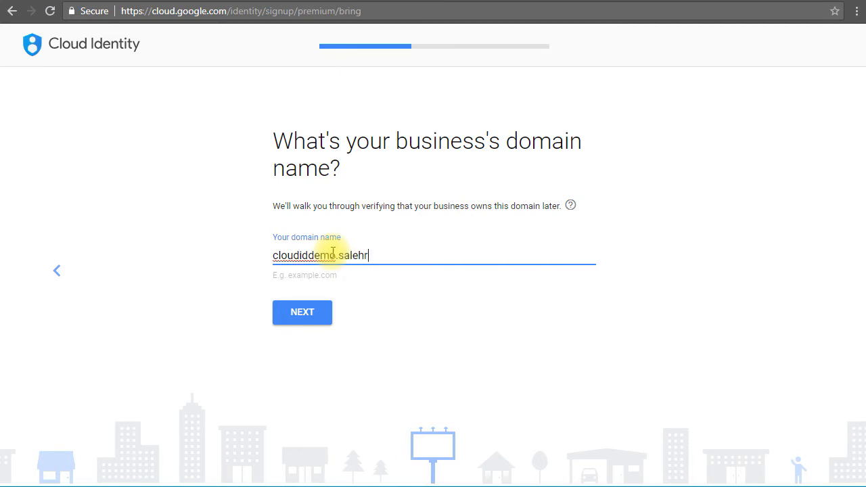
{"action": "type", "text": "am.com"}
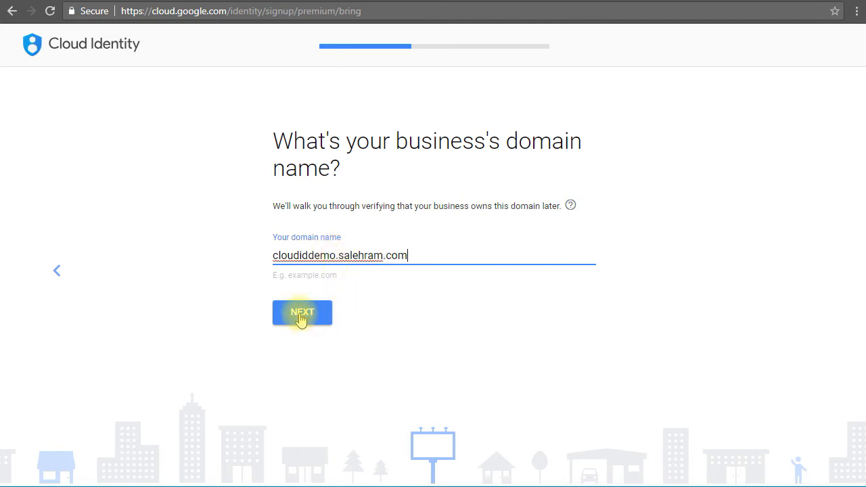
{"action": "left_click", "coordinate": [301, 311]}
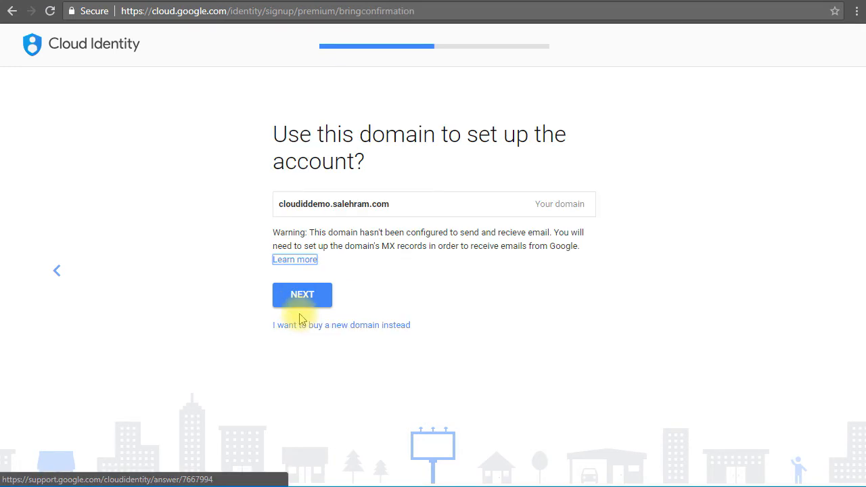
{"action": "mouse_move", "coordinate": [358, 271]}
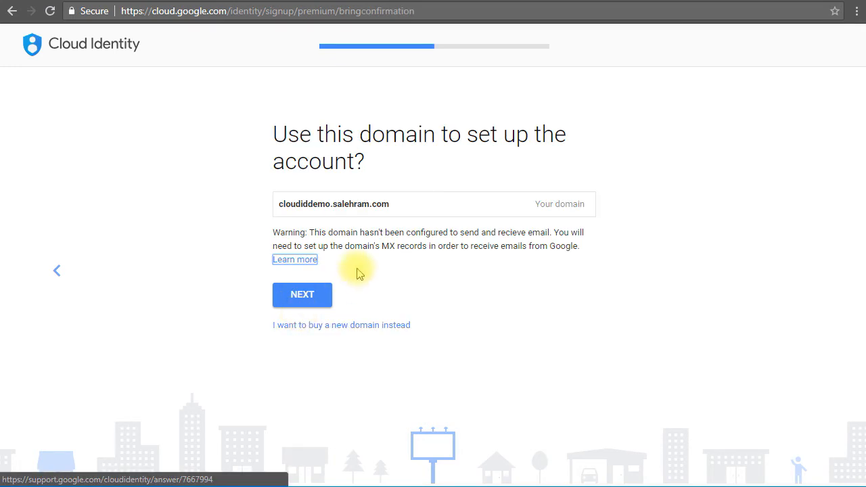
{"action": "left_click", "coordinate": [301, 295]}
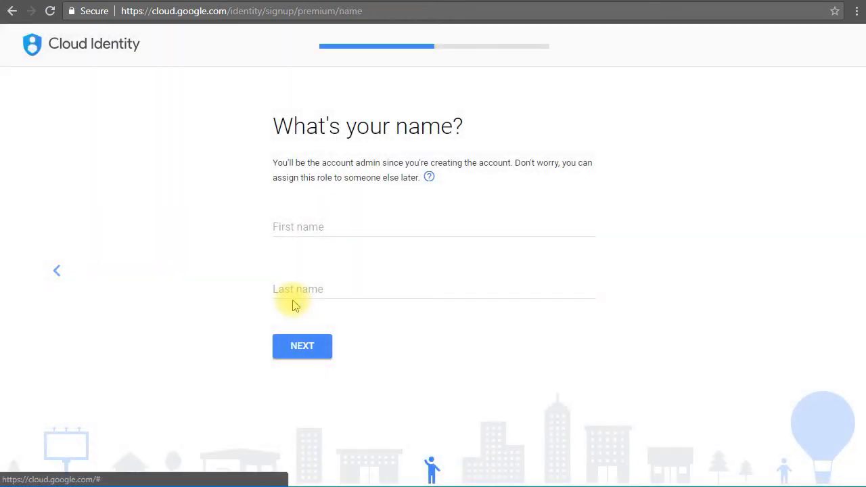
{"action": "left_click", "coordinate": [433, 227]}
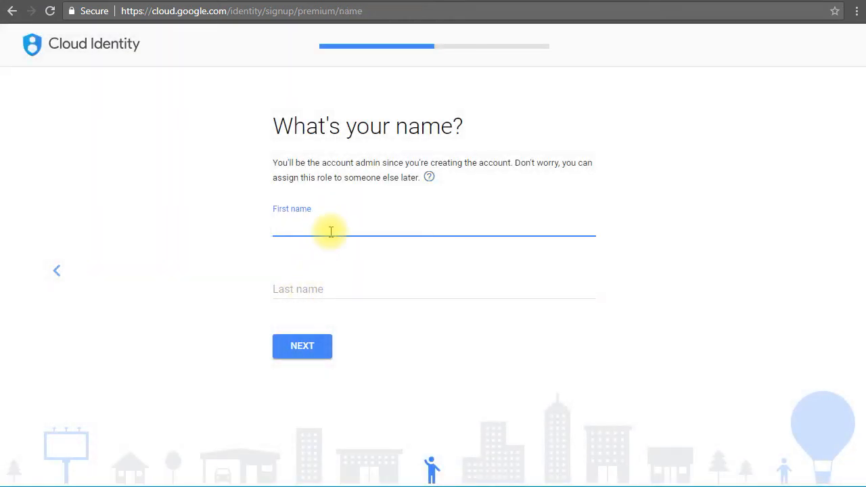
{"action": "type", "text": "Salehr"}
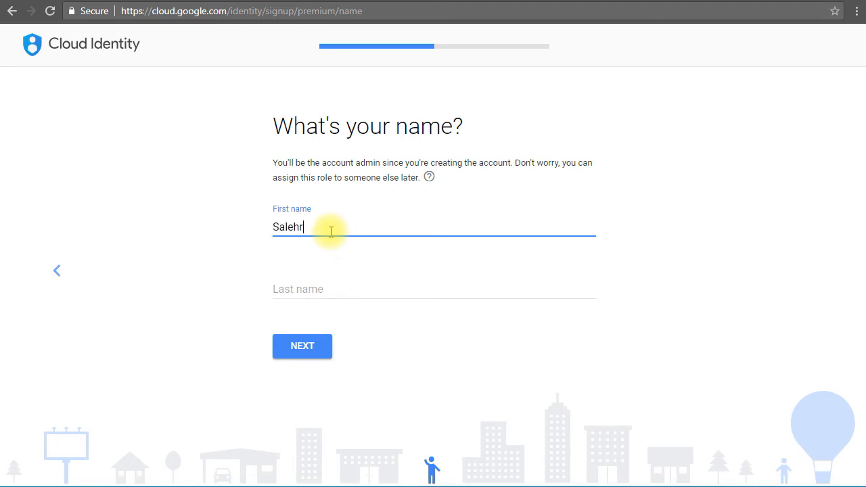
{"action": "type", "text": "Ramadan"}
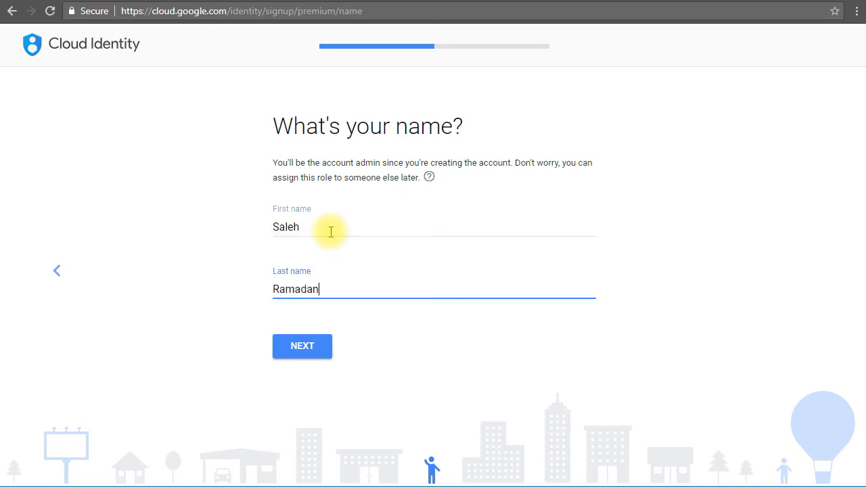
Set the admin username to 'admin' with a password and decline promotional emails
{"action": "left_click", "coordinate": [301, 346]}
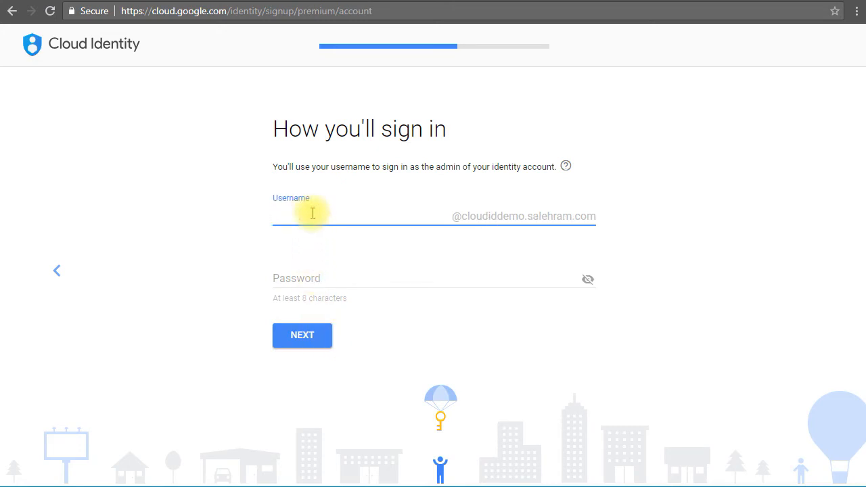
{"action": "type", "text": "admin"}
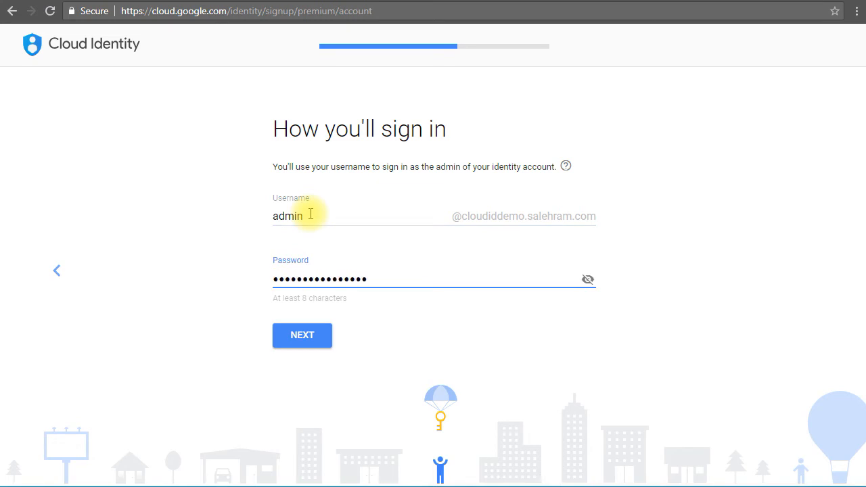
{"action": "left_click", "coordinate": [302, 336]}
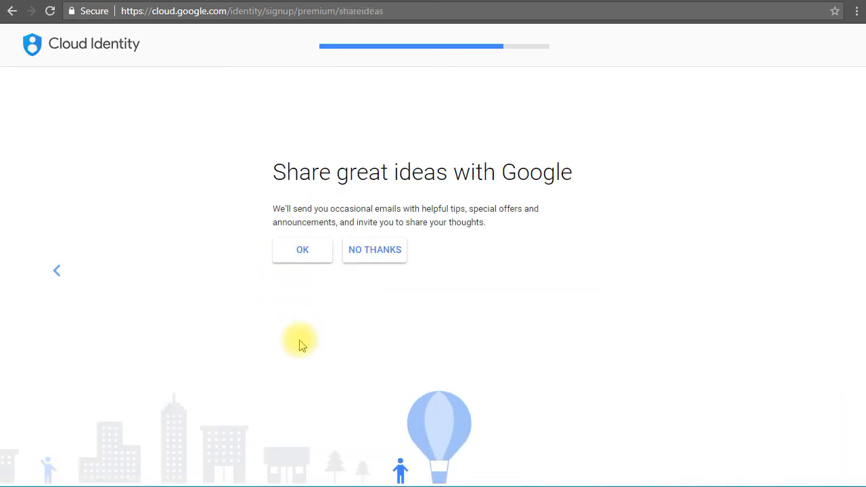
{"action": "mouse_move", "coordinate": [445, 200]}
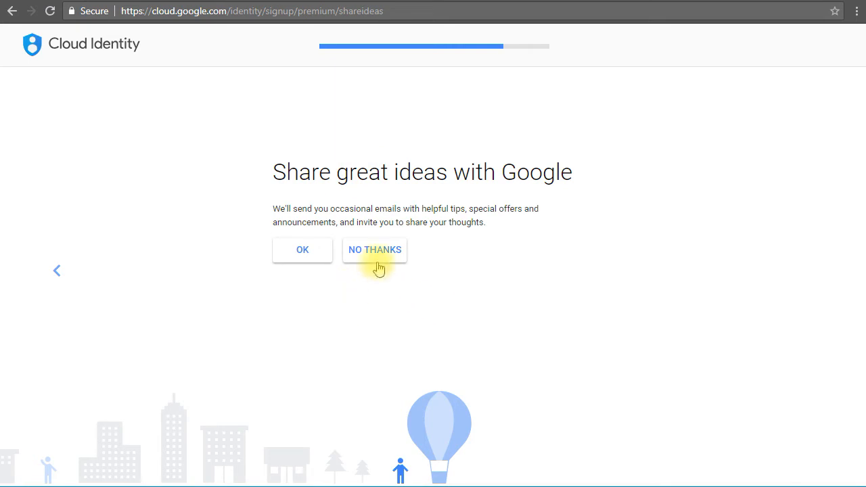
{"action": "left_click", "coordinate": [375, 249]}
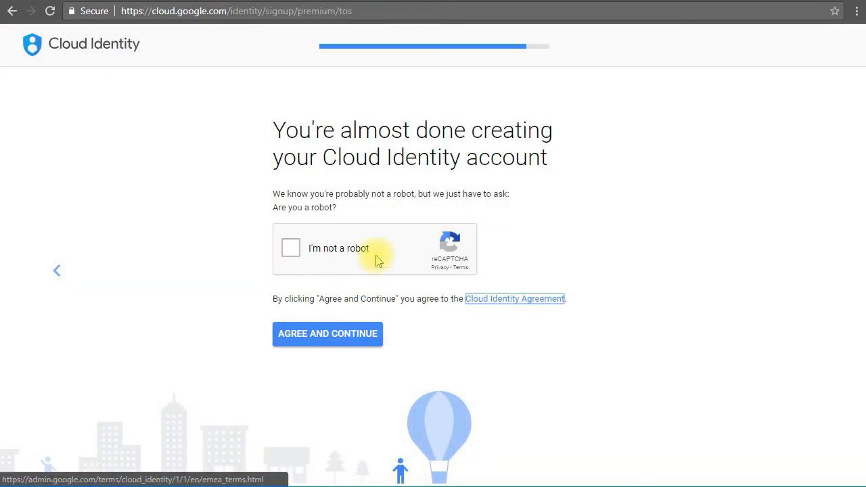
Pass the I'm-not-a-robot image challenge and agree to the terms to create the account
{"action": "left_click", "coordinate": [289, 247]}
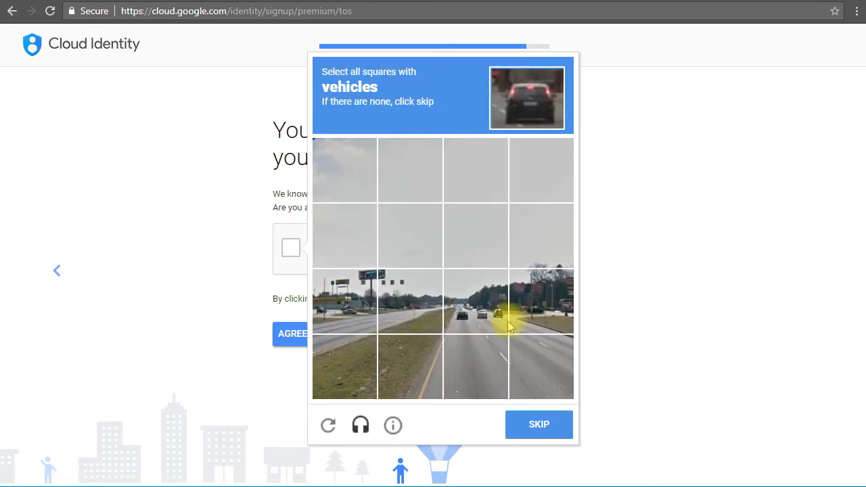
{"action": "left_click", "coordinate": [475, 301]}
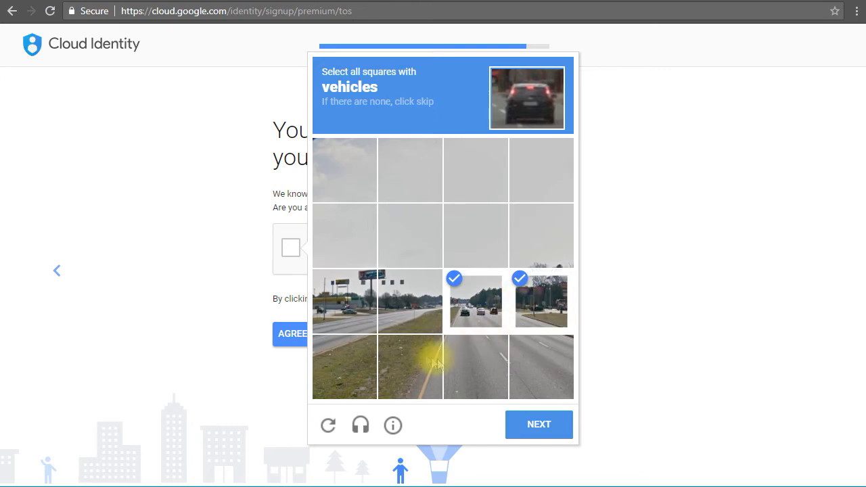
{"action": "left_click", "coordinate": [539, 425]}
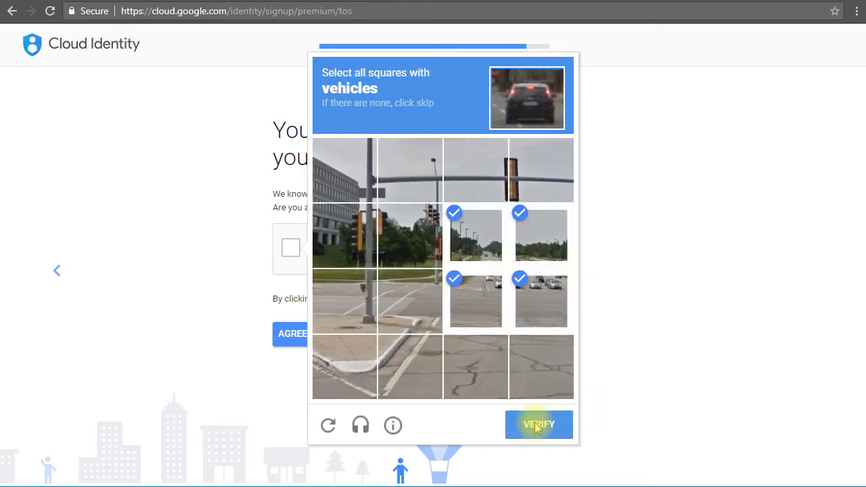
{"action": "left_click", "coordinate": [538, 425]}
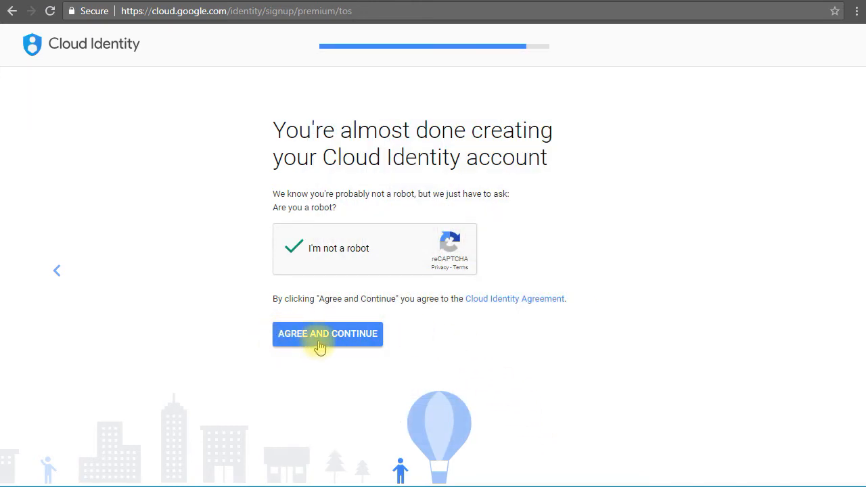
{"action": "left_click", "coordinate": [327, 333]}
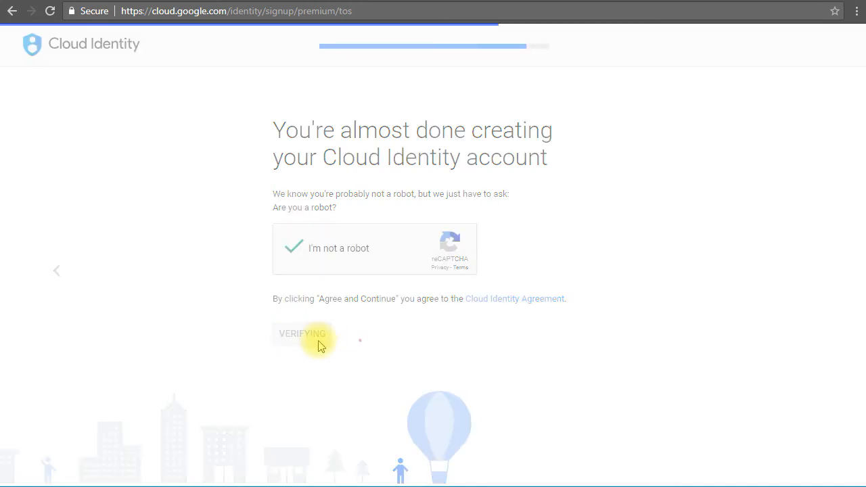
{"action": "left_click", "coordinate": [303, 333]}
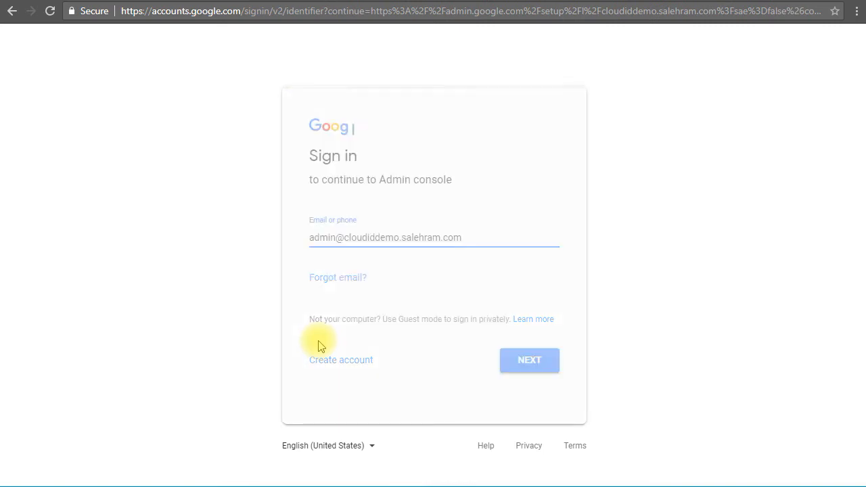
Sign in as the new admin and accept the new account's welcome terms
{"action": "left_click", "coordinate": [529, 359]}
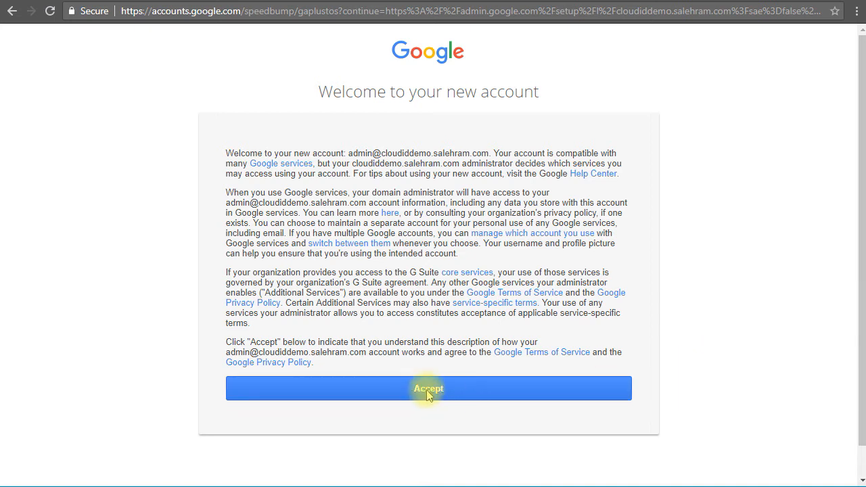
{"action": "left_click", "coordinate": [428, 387]}
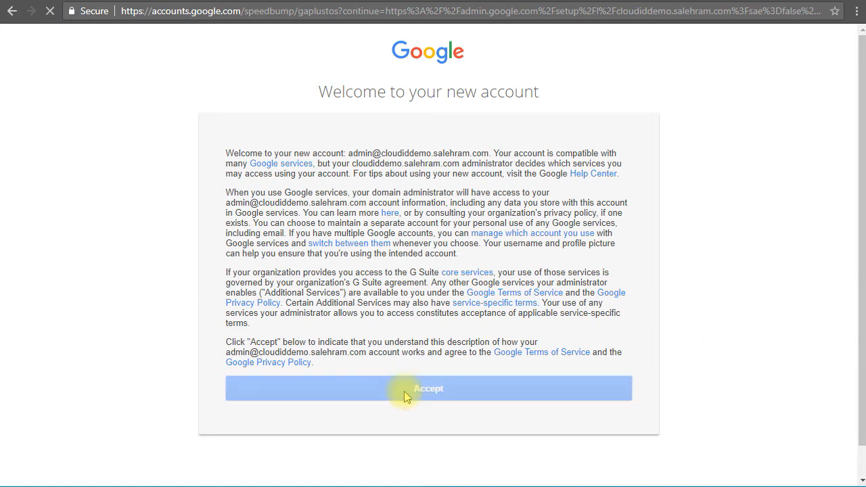
{"action": "left_click", "coordinate": [428, 389]}
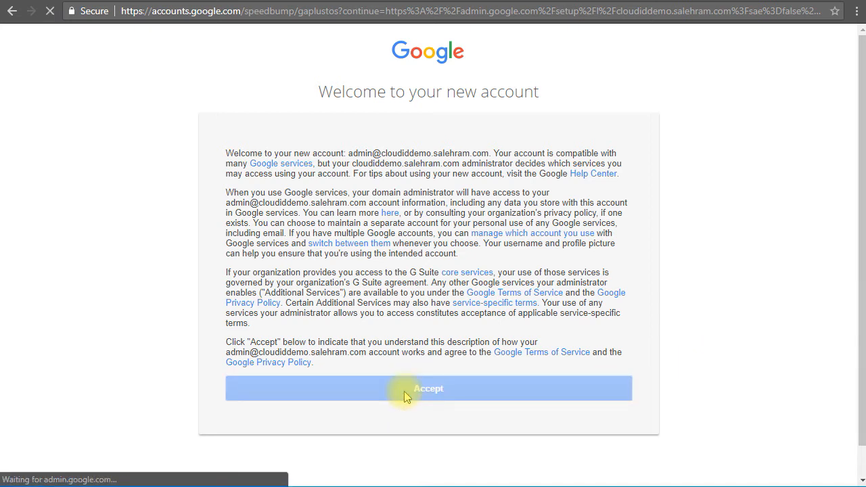
{"action": "left_click", "coordinate": [428, 388]}
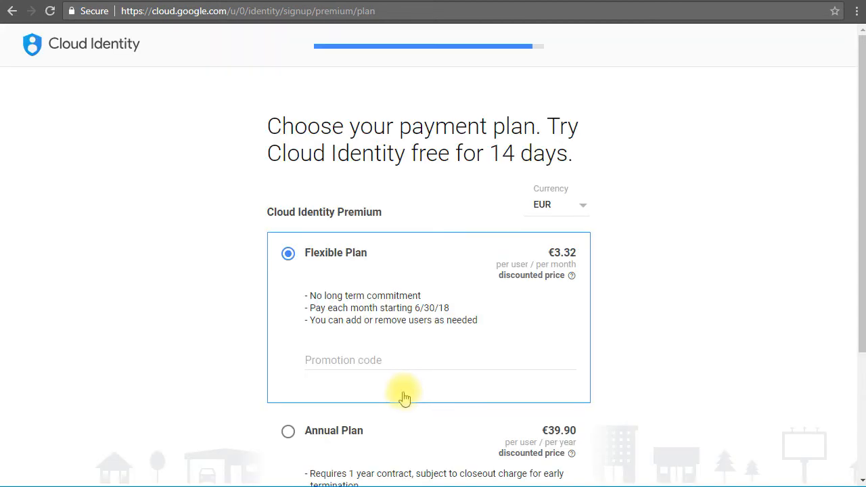
{"action": "mouse_move", "coordinate": [425, 404]}
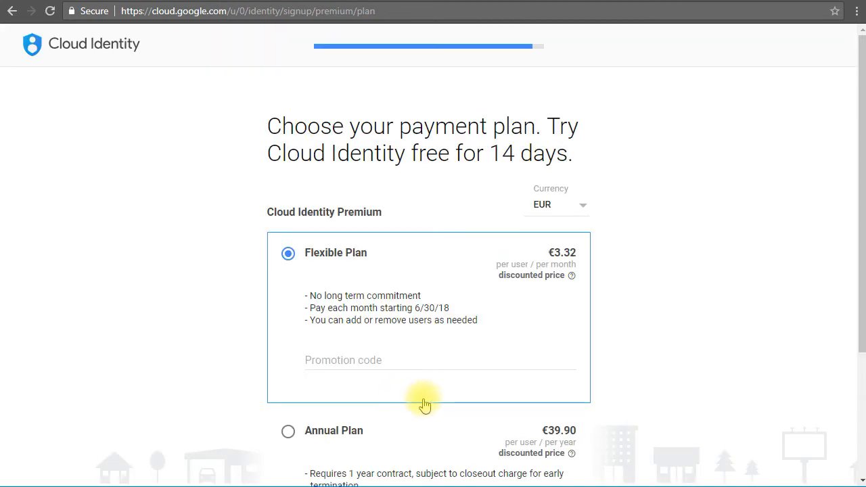
{"action": "mouse_move", "coordinate": [412, 389]}
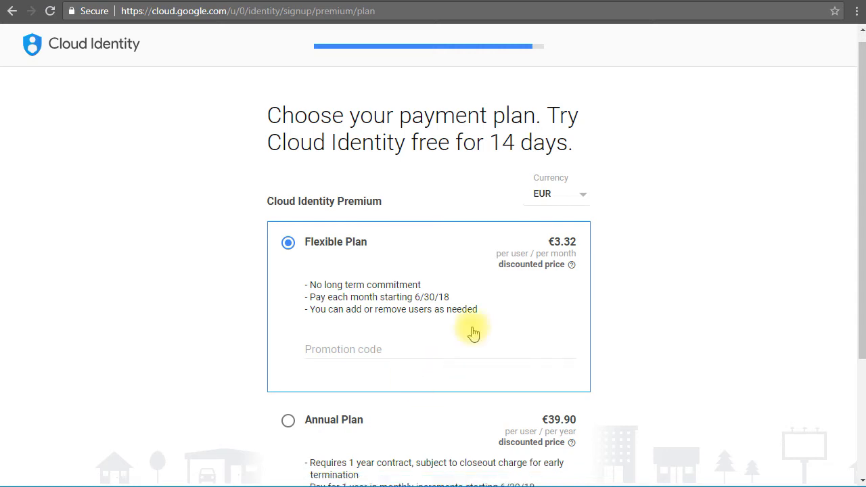
Keep the Flexible Plan for Cloud Identity Premium and proceed to checkout
{"action": "scroll", "scroll_direction": "down", "scroll_amount": 3}
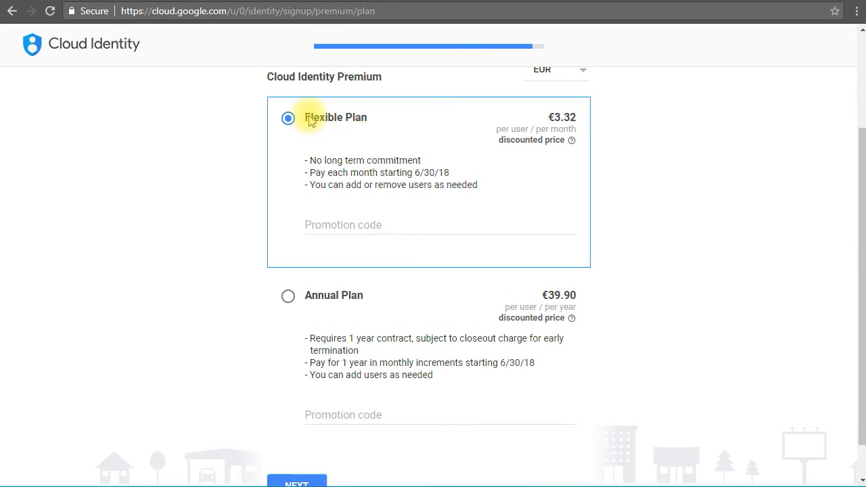
{"action": "mouse_move", "coordinate": [328, 146]}
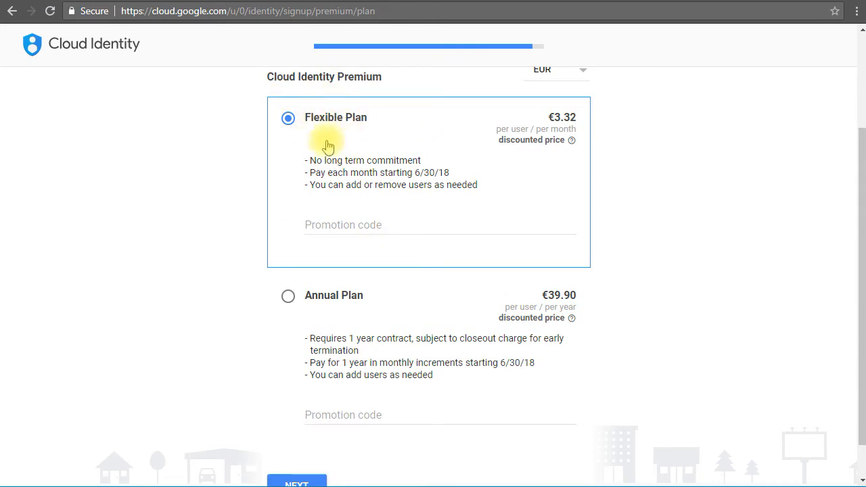
{"action": "scroll", "scroll_direction": "up", "scroll_amount": 3}
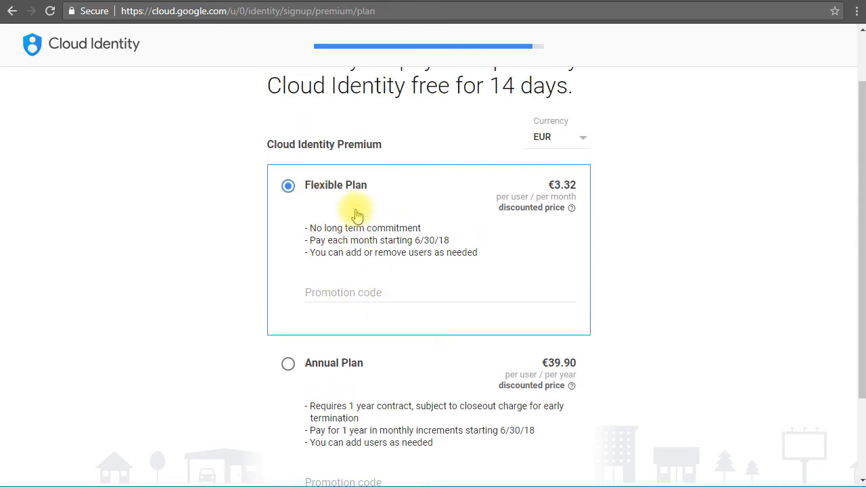
{"action": "scroll", "scroll_direction": "down", "scroll_amount": 3}
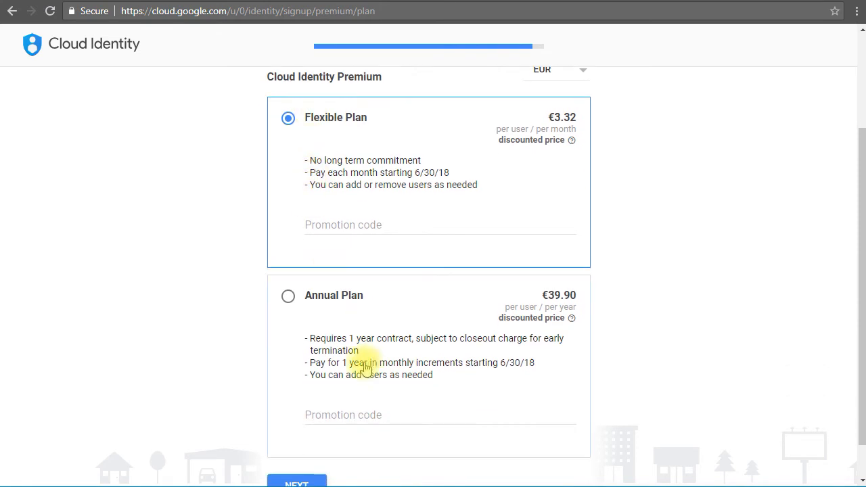
{"action": "left_click", "coordinate": [296, 481]}
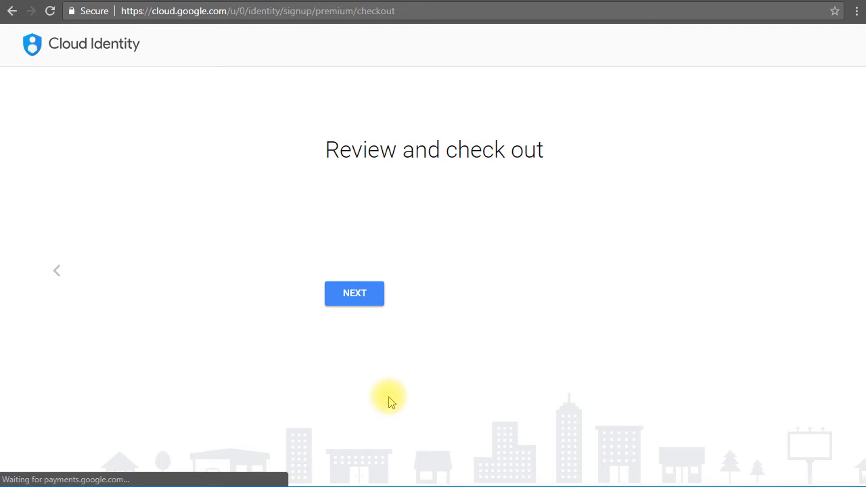
Complete the checkout review and continue into Cloud Identity setup
{"action": "left_click", "coordinate": [354, 292]}
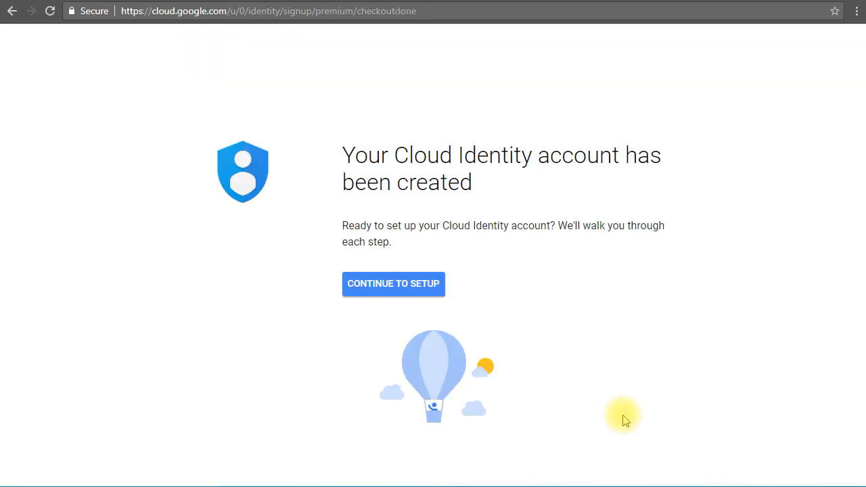
{"action": "mouse_move", "coordinate": [616, 406]}
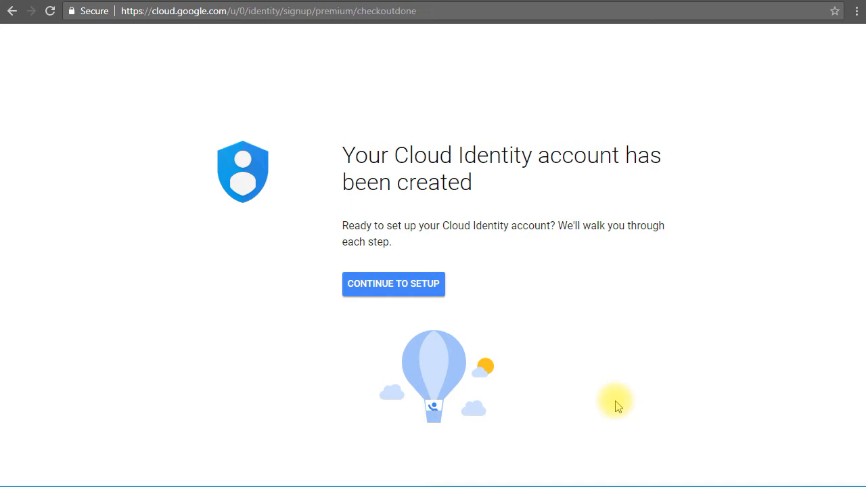
{"action": "mouse_move", "coordinate": [498, 311]}
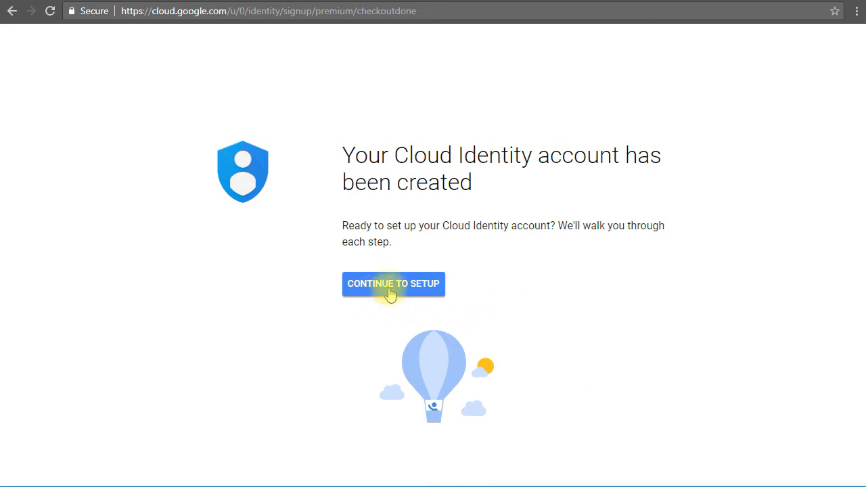
{"action": "left_click", "coordinate": [393, 284]}
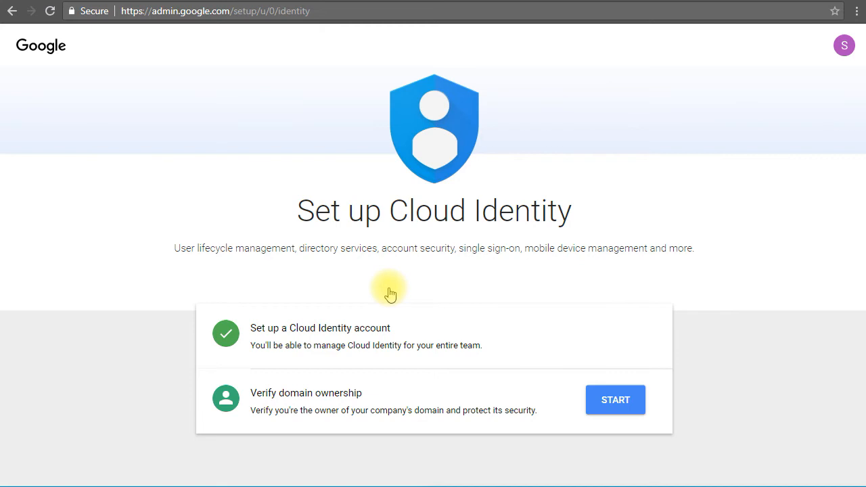
{"action": "mouse_move", "coordinate": [400, 264]}
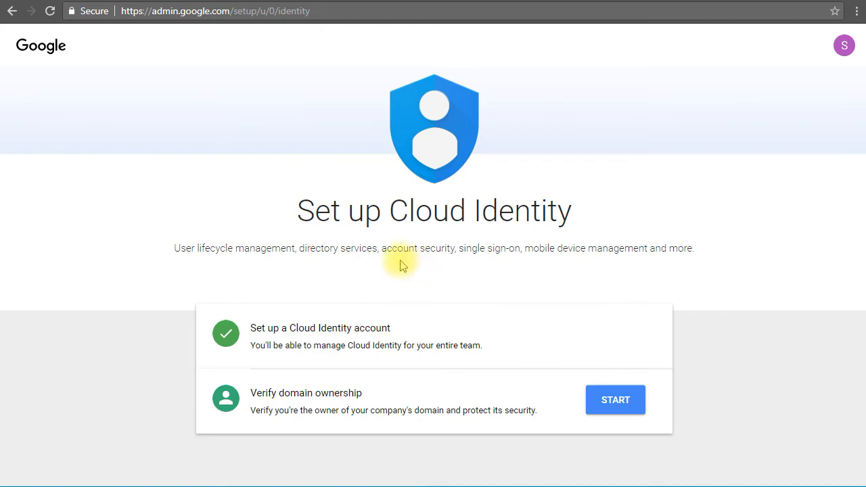
{"action": "mouse_move", "coordinate": [287, 418]}
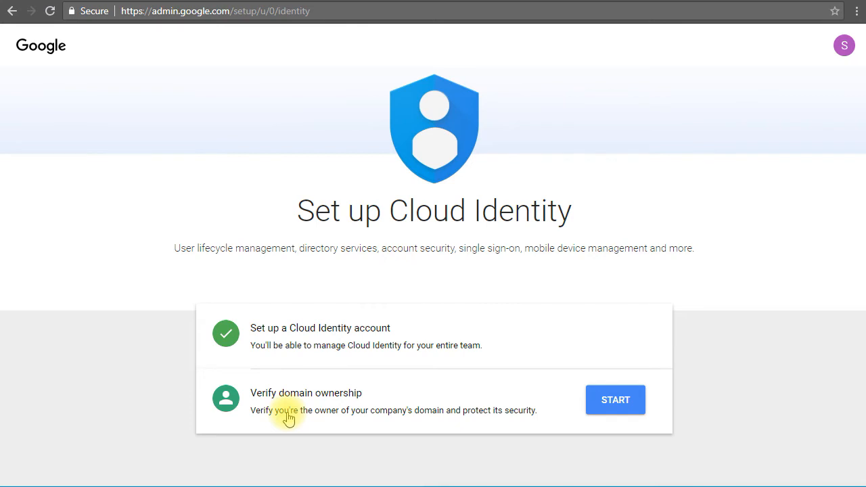
{"action": "mouse_move", "coordinate": [586, 399]}
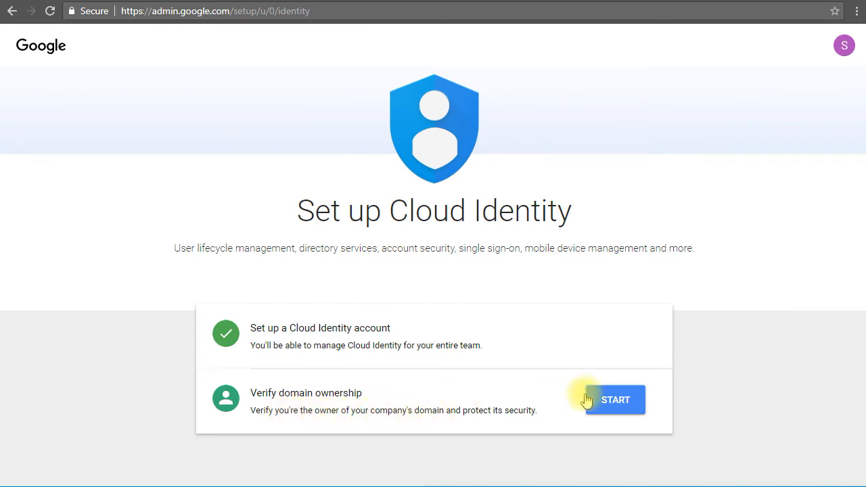
Confirm the host login, TXT record added and saved checklist items, then verify cloudiddemo.salehram.com
{"action": "left_click", "coordinate": [614, 399]}
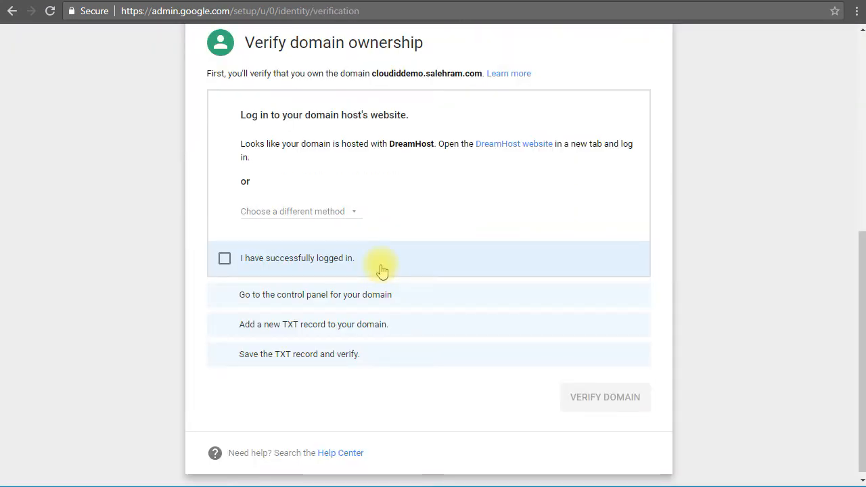
{"action": "mouse_move", "coordinate": [311, 263]}
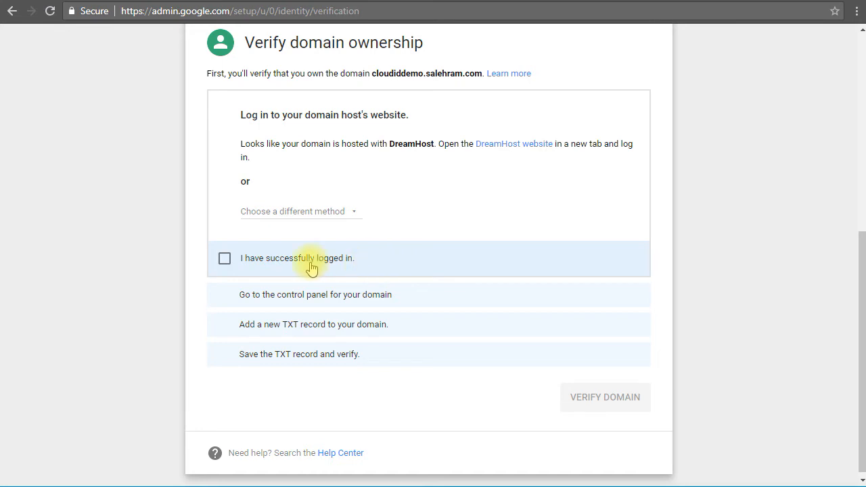
{"action": "left_click", "coordinate": [225, 257]}
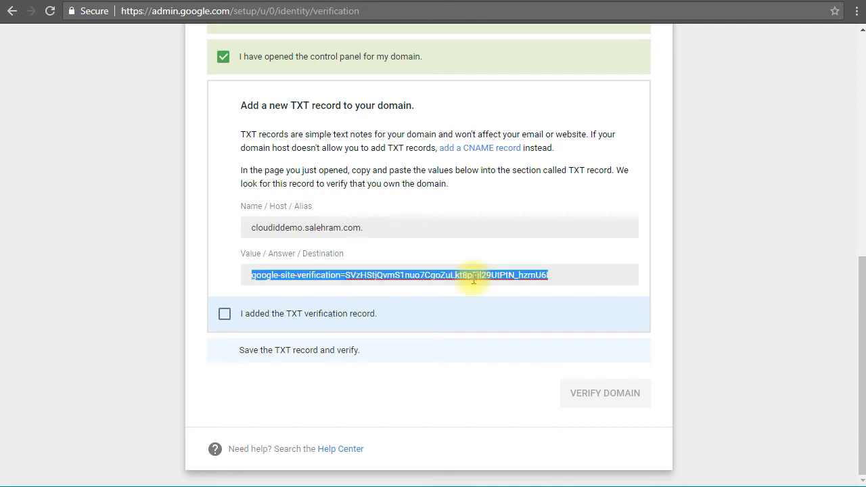
{"action": "mouse_move", "coordinate": [488, 283]}
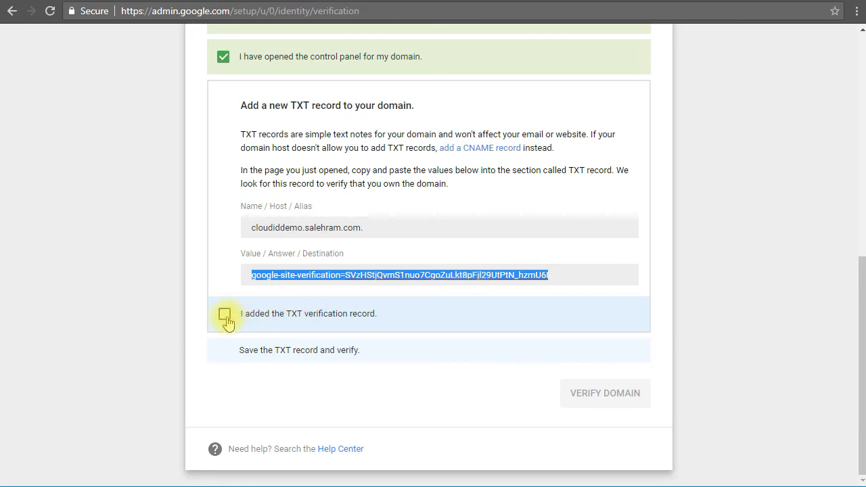
{"action": "left_click", "coordinate": [228, 317]}
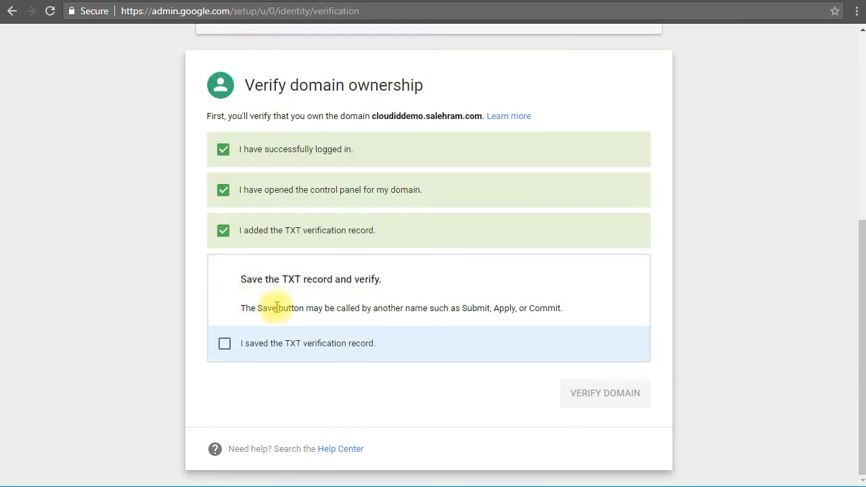
{"action": "left_click", "coordinate": [224, 343]}
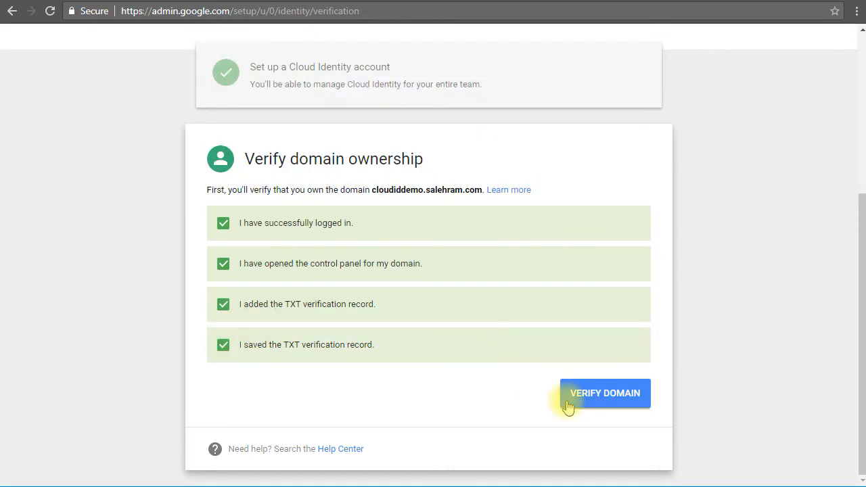
{"action": "left_click", "coordinate": [603, 392]}
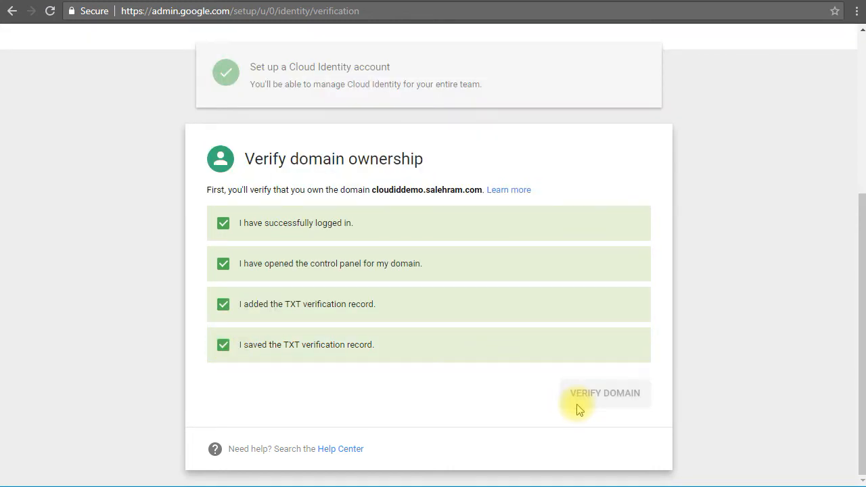
{"action": "left_click", "coordinate": [603, 392]}
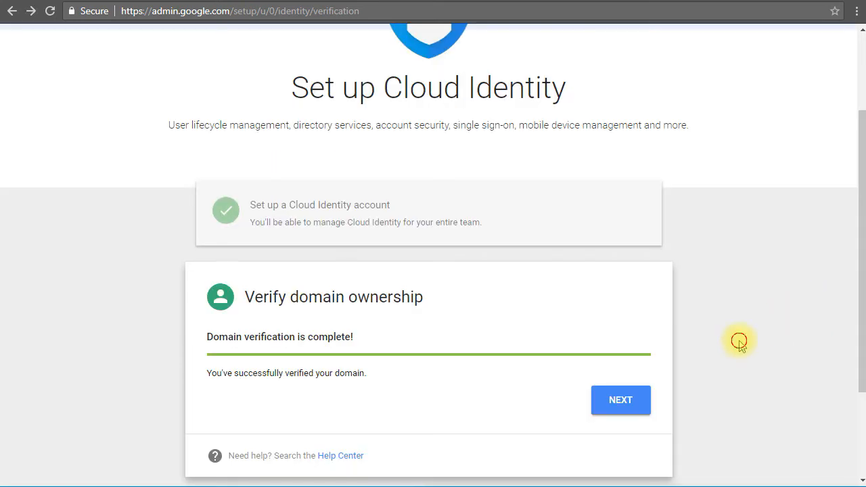
{"action": "mouse_move", "coordinate": [740, 343]}
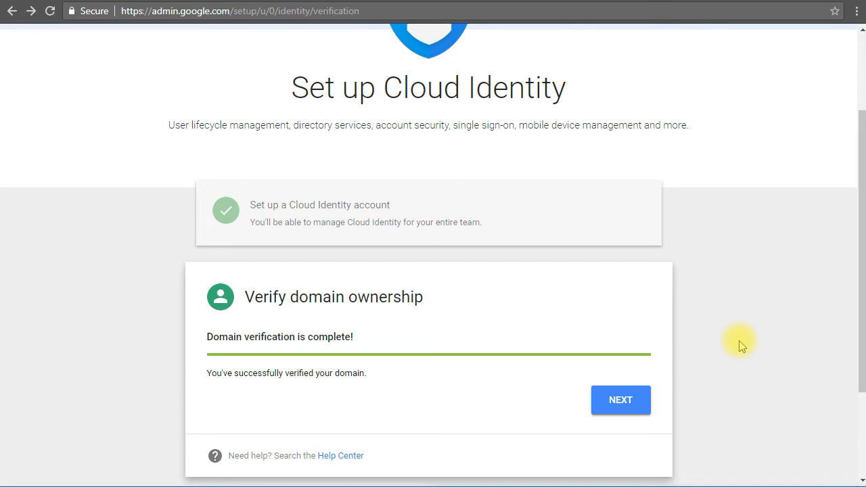
{"action": "mouse_move", "coordinate": [679, 362]}
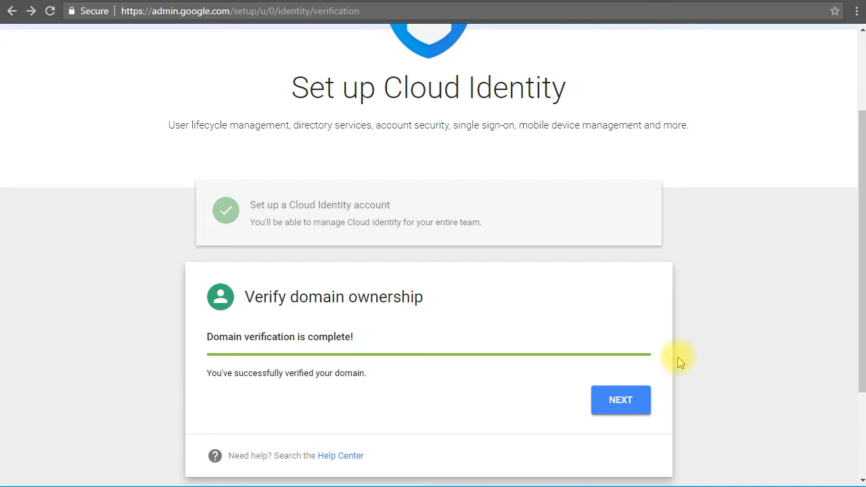
Move past the completed verification and continue to the Admin console
{"action": "left_click", "coordinate": [620, 399]}
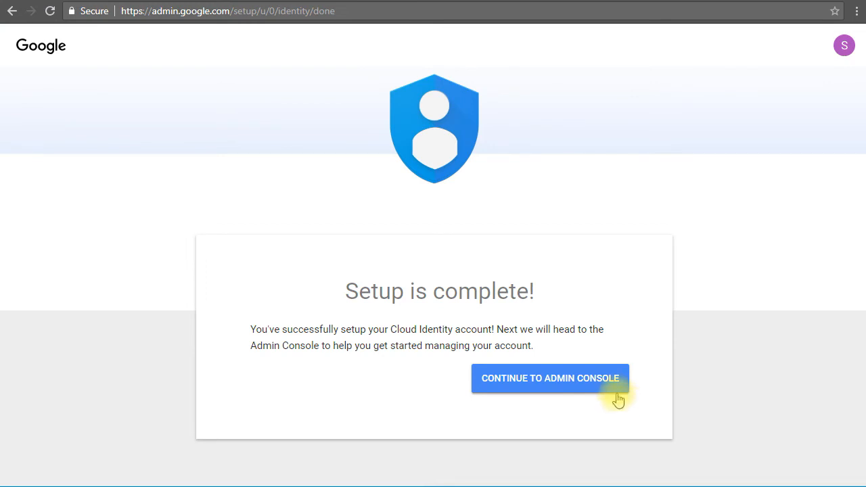
{"action": "mouse_move", "coordinate": [516, 377]}
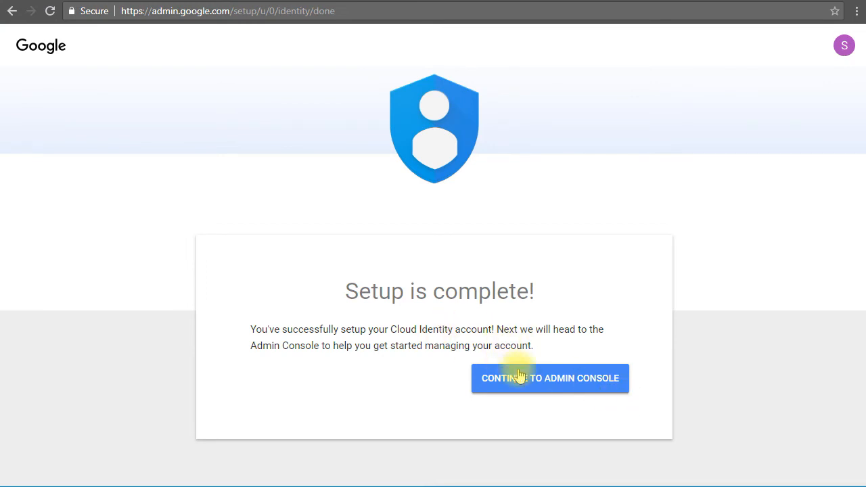
{"action": "left_click", "coordinate": [549, 378]}
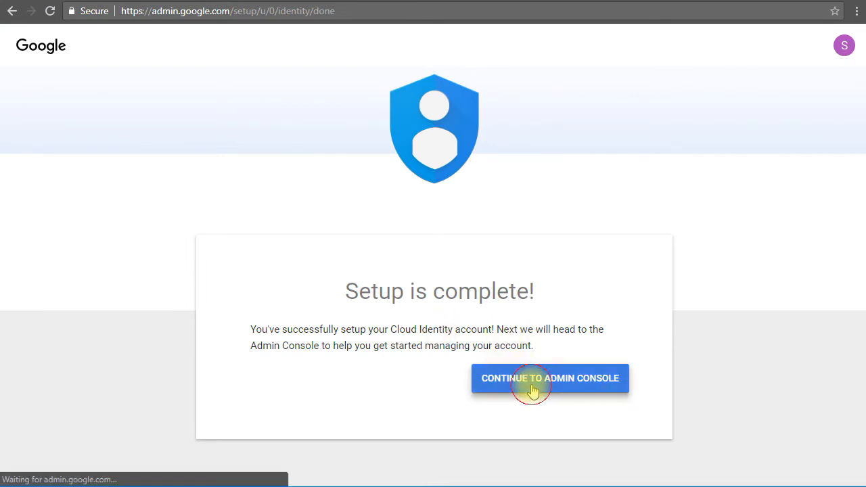
{"action": "left_click", "coordinate": [550, 379]}
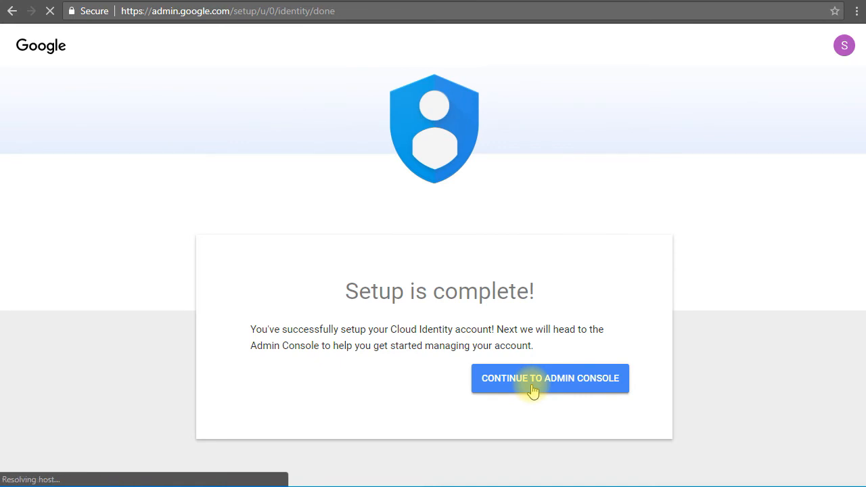
{"action": "left_click", "coordinate": [549, 379]}
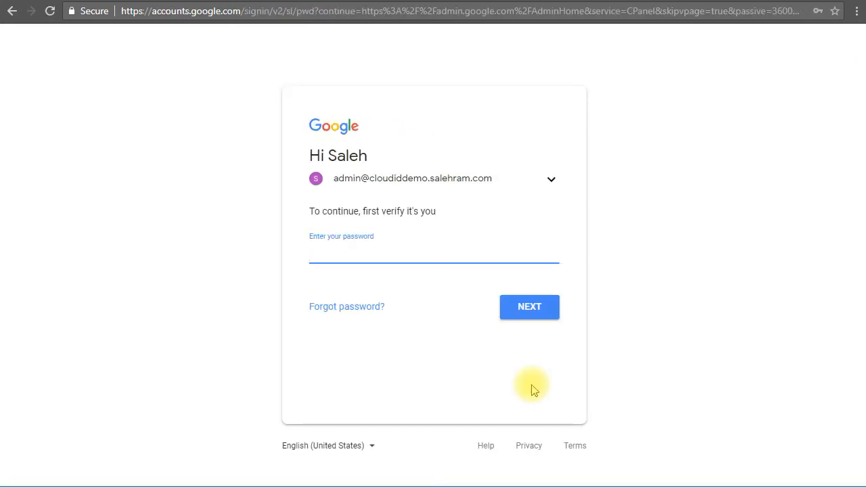
Re-enter the admin password to land on the Admin console home with the domain verified
{"action": "type", "text": "••"}
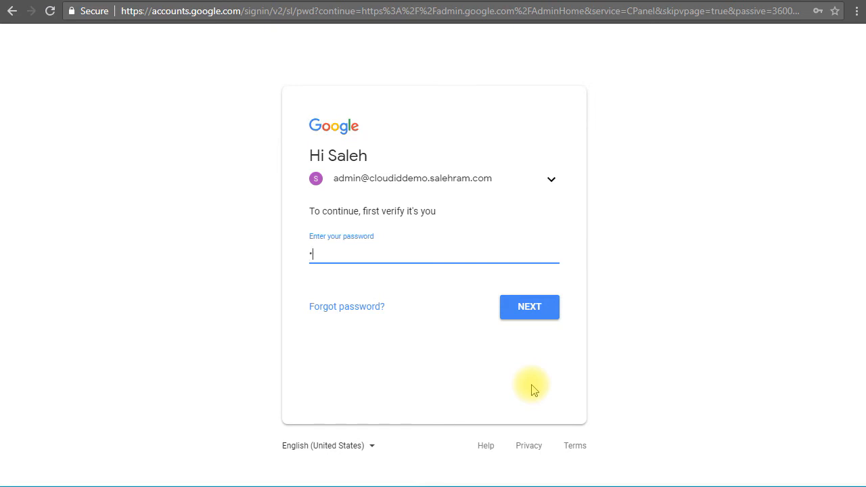
{"action": "left_click", "coordinate": [529, 306]}
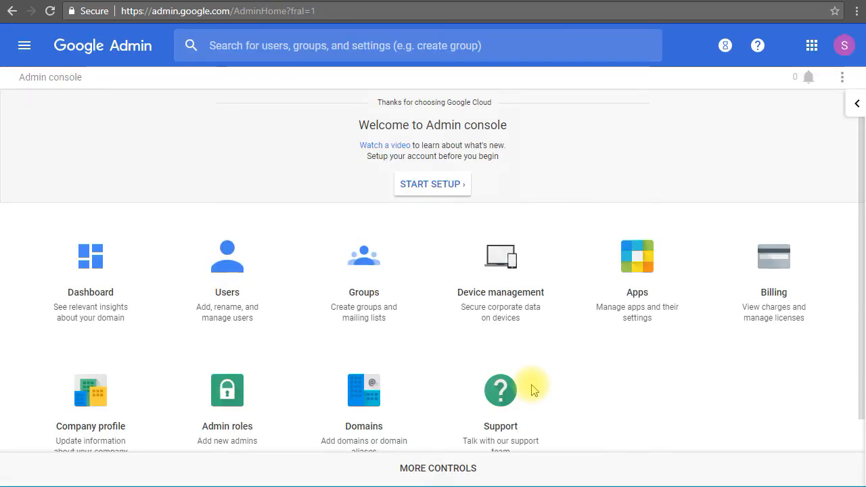
{"action": "mouse_move", "coordinate": [533, 293]}
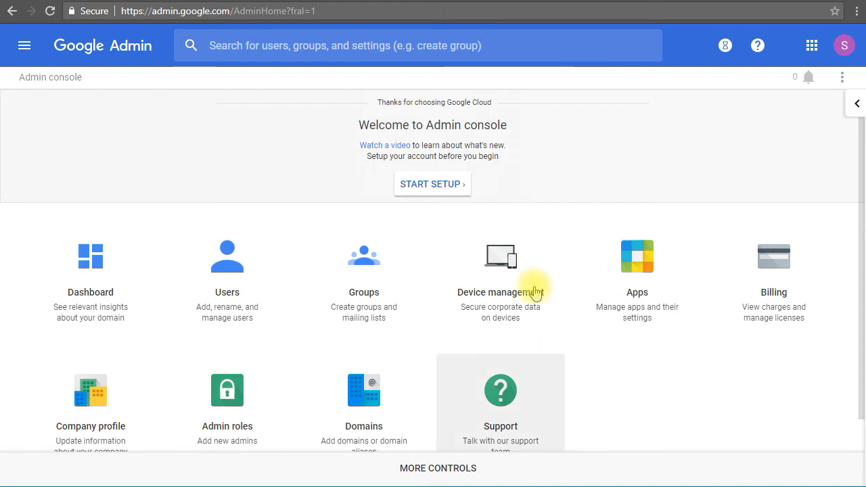
{"action": "left_click", "coordinate": [432, 184]}
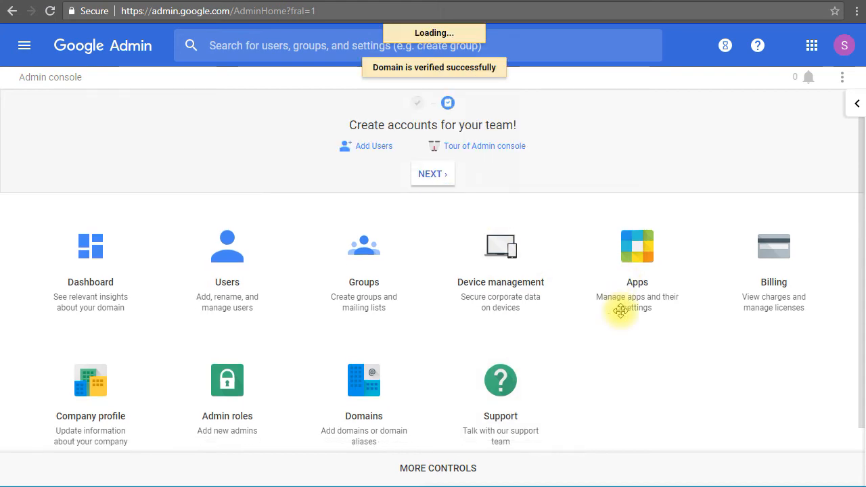
{"action": "mouse_move", "coordinate": [593, 368]}
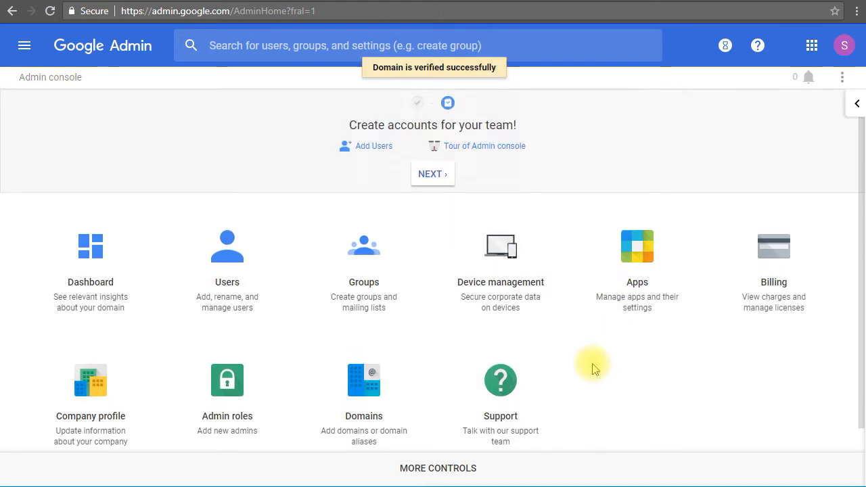
{"action": "mouse_move", "coordinate": [606, 391]}
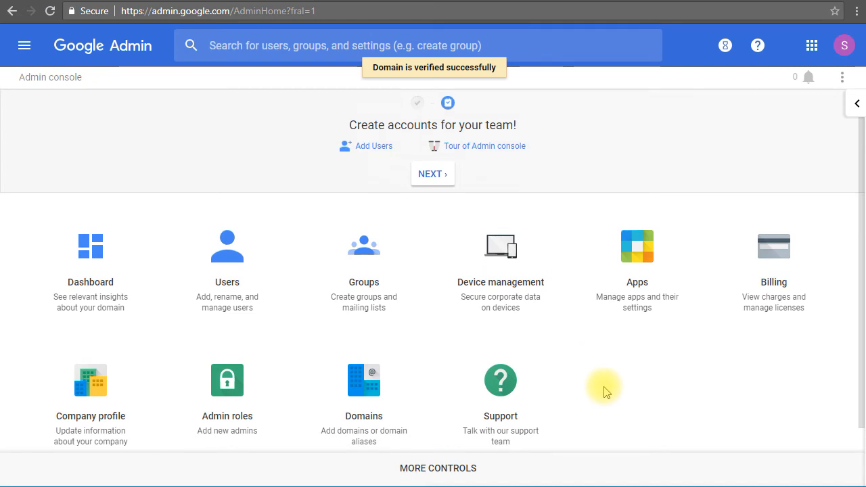
Open the Billing page listing the Cloud Identity Premium subscription on the Flexible Plan
{"action": "left_click", "coordinate": [773, 264]}
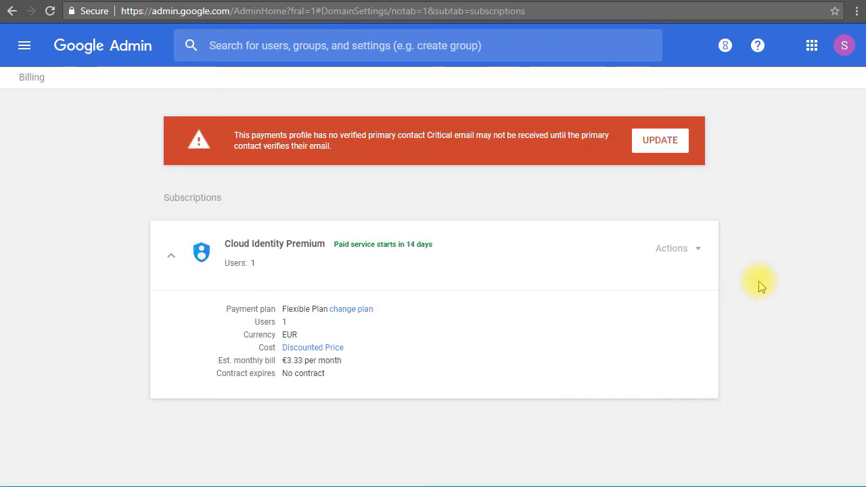
{"action": "mouse_move", "coordinate": [757, 325]}
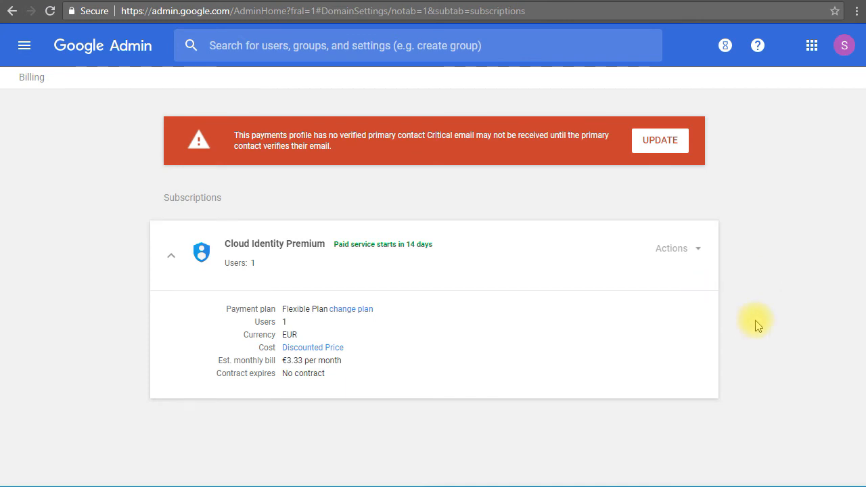
{"action": "mouse_move", "coordinate": [233, 263]}
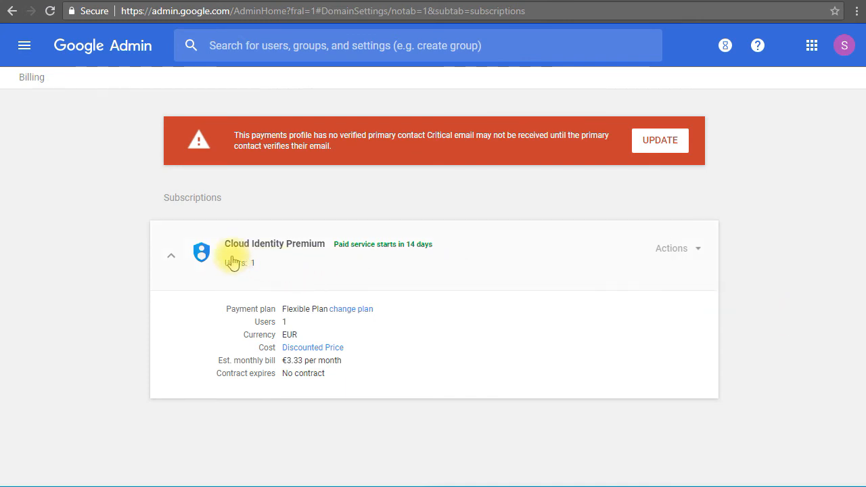
{"action": "mouse_move", "coordinate": [697, 376]}
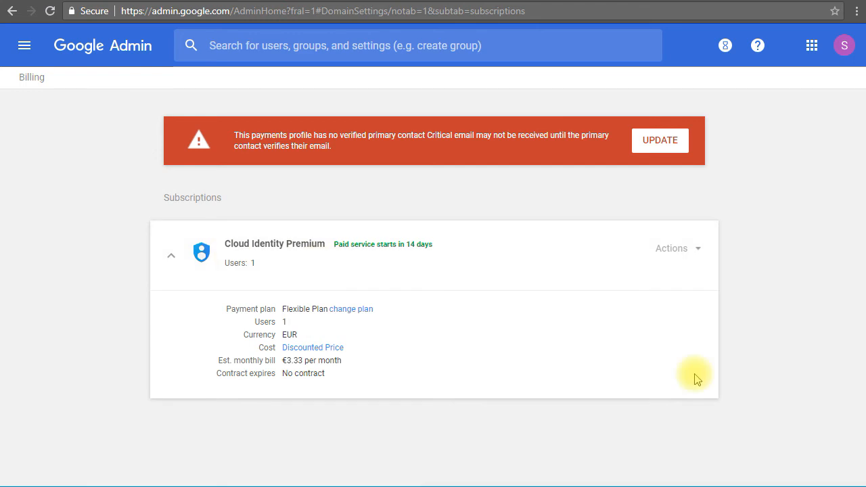
{"action": "mouse_move", "coordinate": [314, 247]}
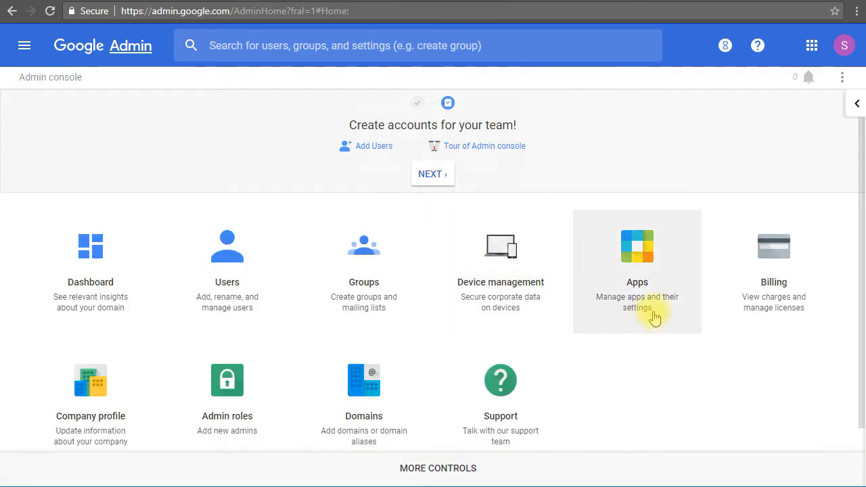
Open Apps and the G Suite services list showing Directory and Groups for Business status
{"action": "left_click", "coordinate": [636, 271]}
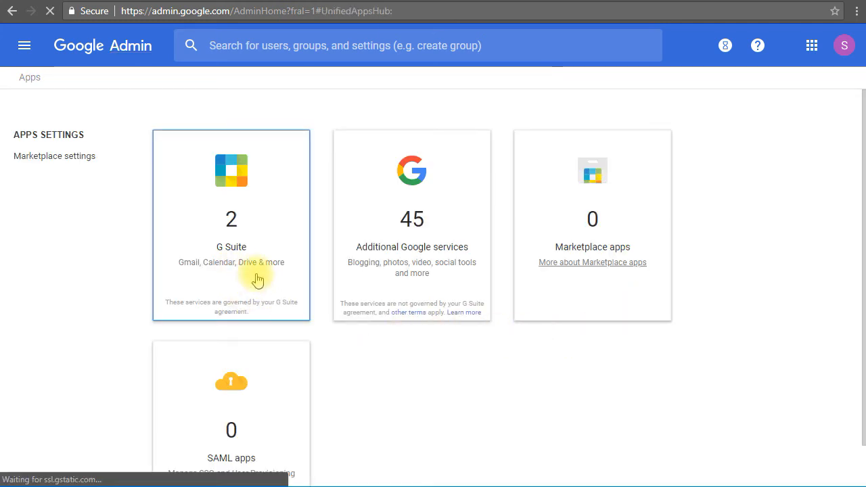
{"action": "left_click", "coordinate": [230, 225]}
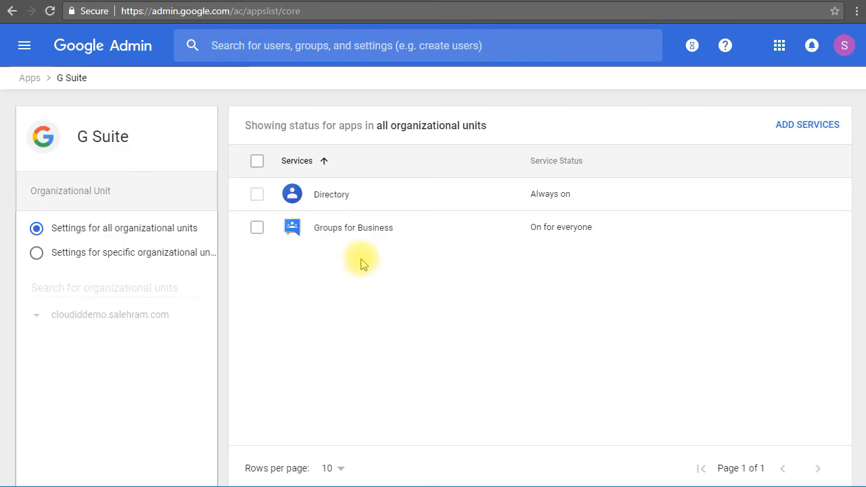
{"action": "mouse_move", "coordinate": [382, 233]}
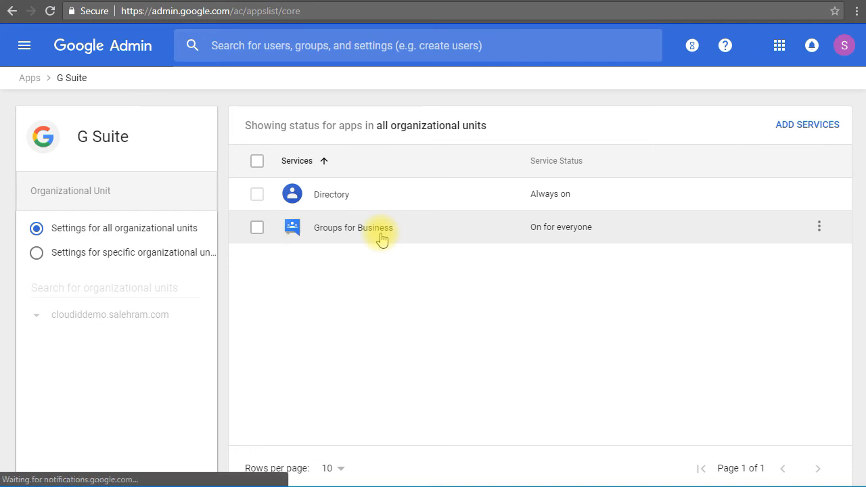
{"action": "mouse_move", "coordinate": [287, 273]}
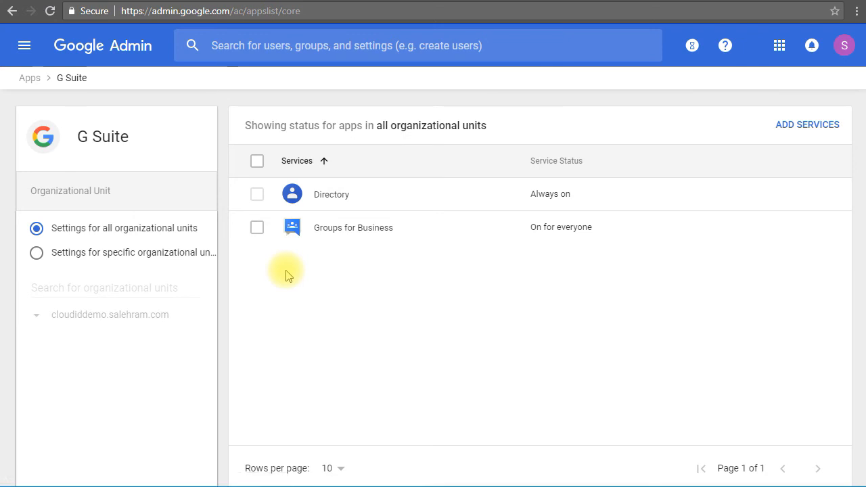
{"action": "mouse_move", "coordinate": [784, 133]}
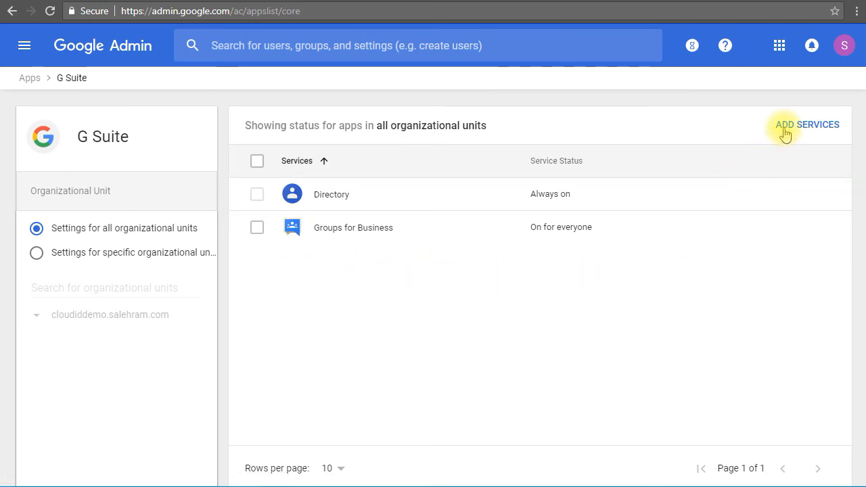
Show the Add services page with additional paid G Suite editions and Marketplace services
{"action": "left_click", "coordinate": [806, 125]}
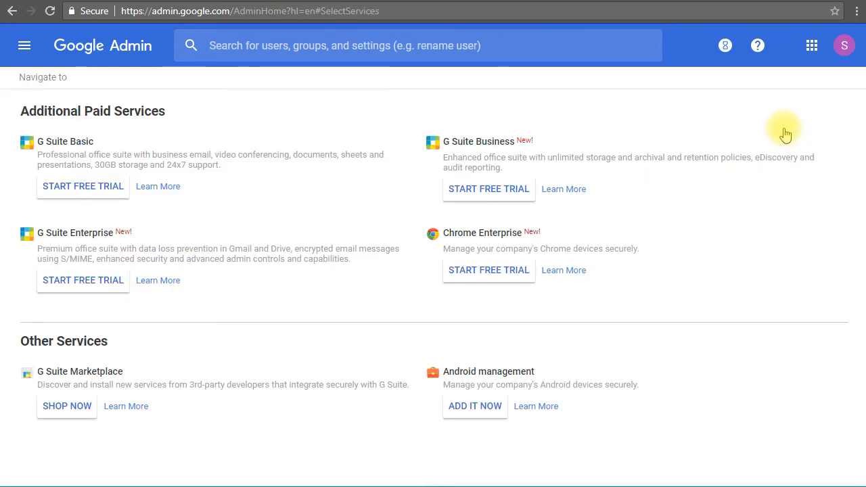
{"action": "mouse_move", "coordinate": [384, 273]}
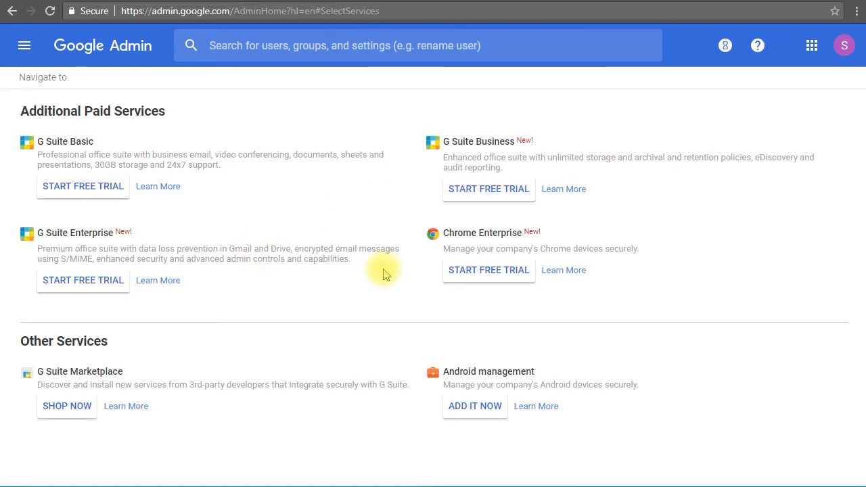
{"action": "mouse_move", "coordinate": [504, 196]}
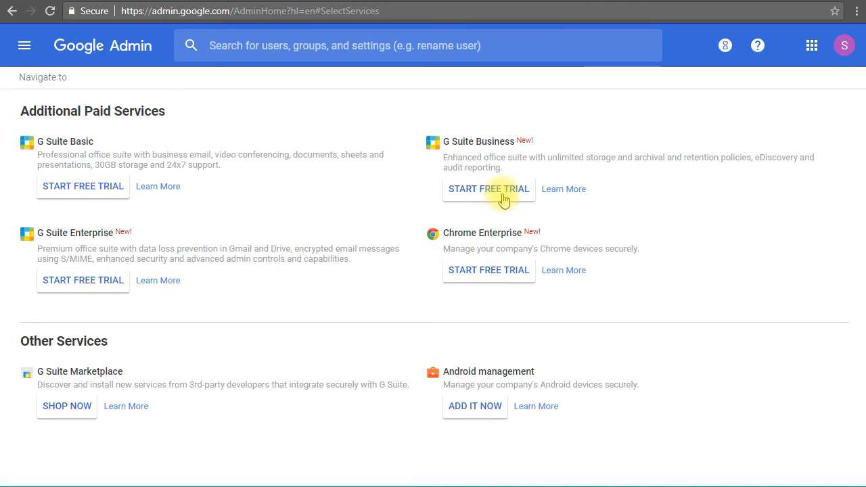
{"action": "mouse_move", "coordinate": [163, 177]}
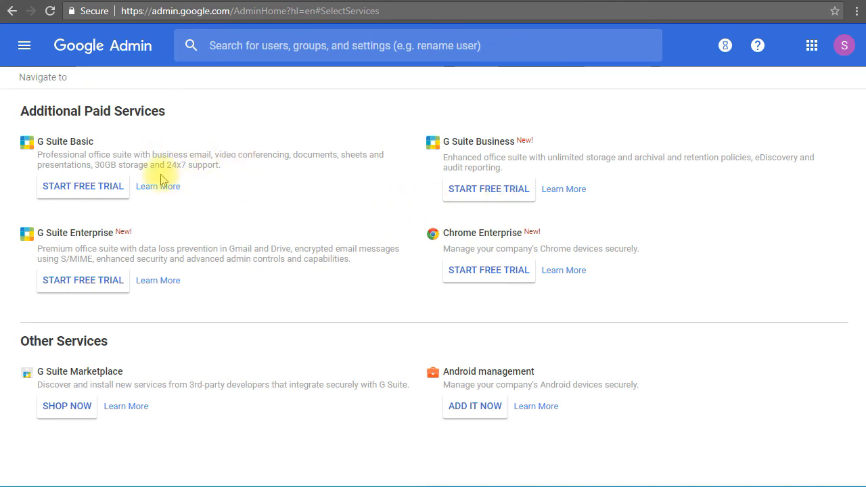
{"action": "mouse_move", "coordinate": [152, 107]}
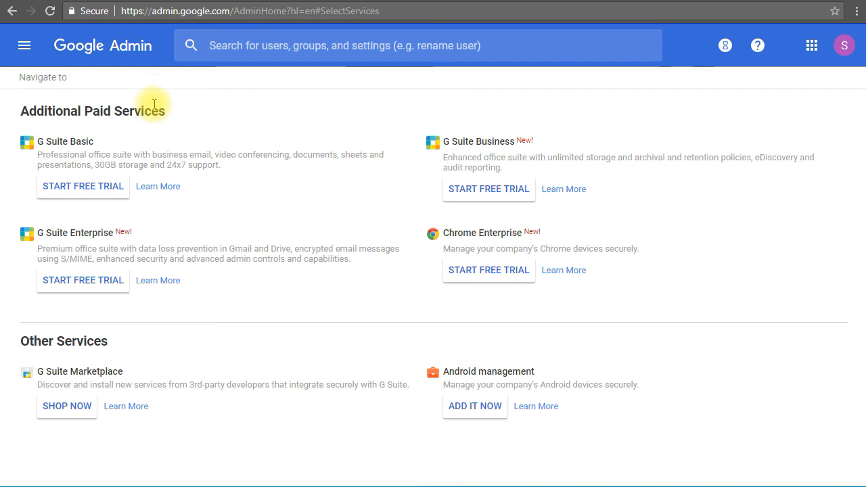
{"action": "mouse_move", "coordinate": [232, 223]}
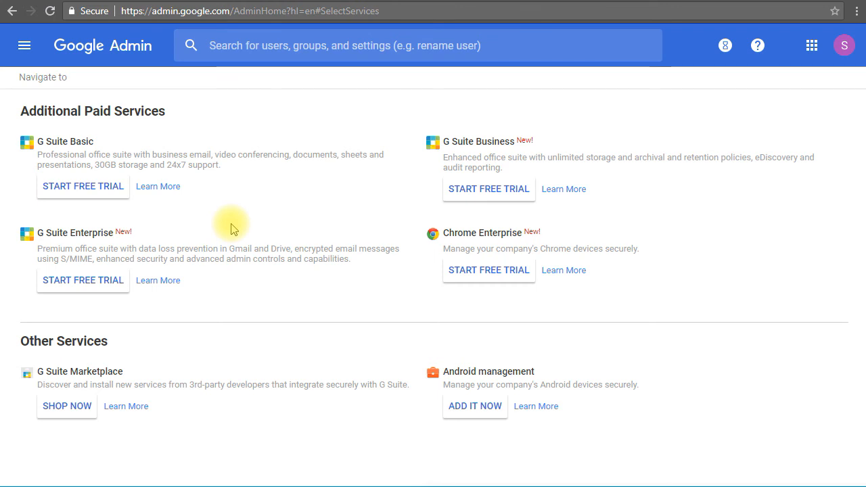
{"action": "mouse_move", "coordinate": [141, 75]}
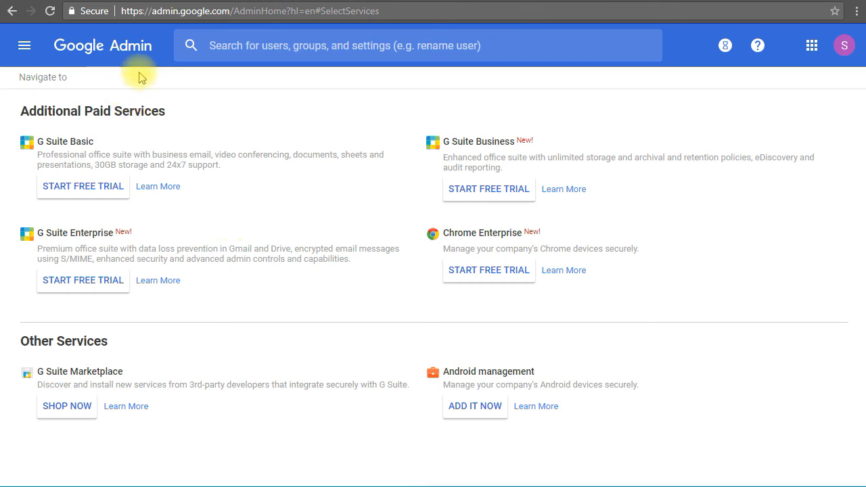
{"action": "mouse_move", "coordinate": [128, 46]}
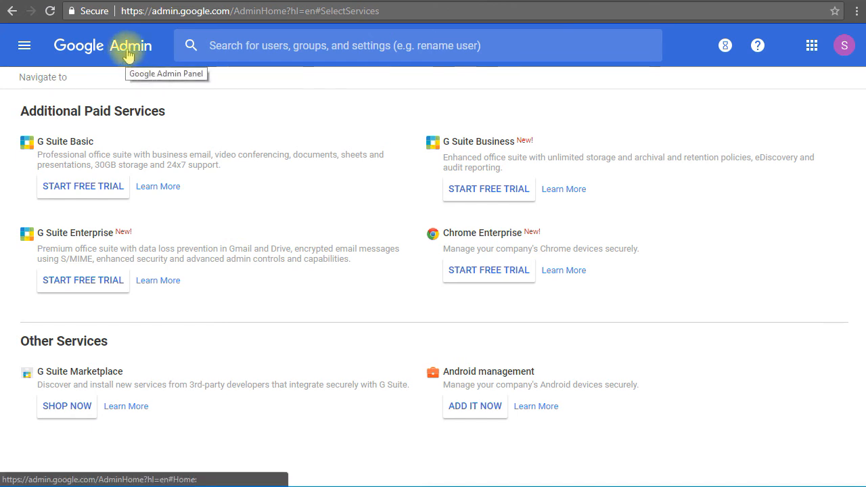
Return home and open the Users list, cancelling the Add new user form
{"action": "left_click", "coordinate": [130, 46]}
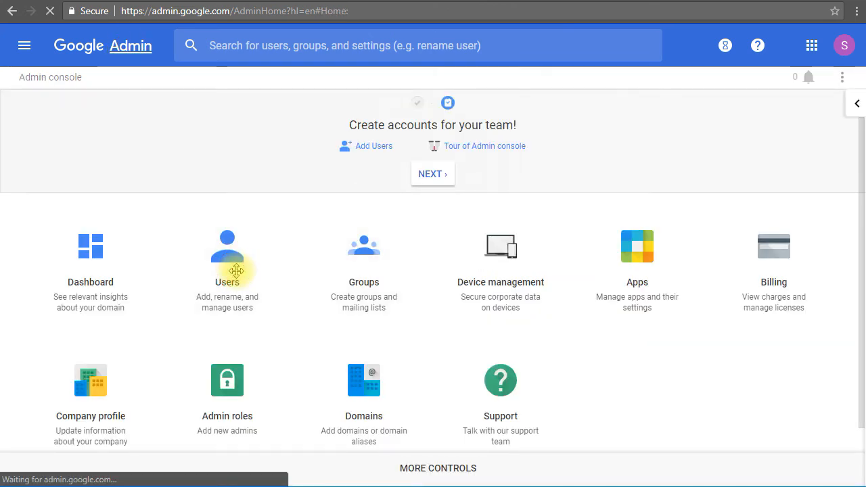
{"action": "left_click", "coordinate": [227, 264]}
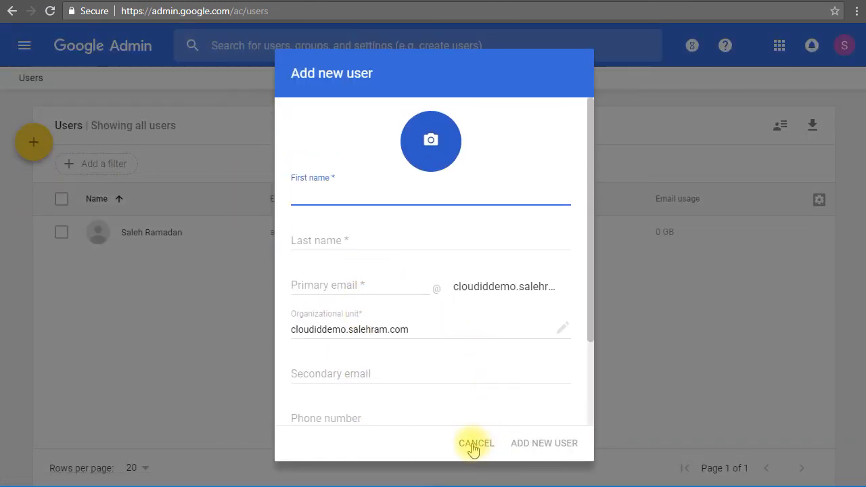
{"action": "left_click", "coordinate": [477, 444]}
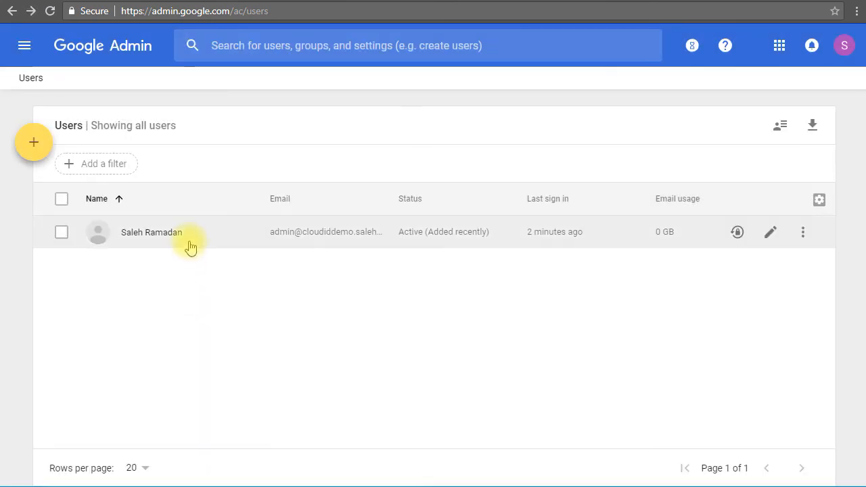
{"action": "left_click", "coordinate": [152, 232]}
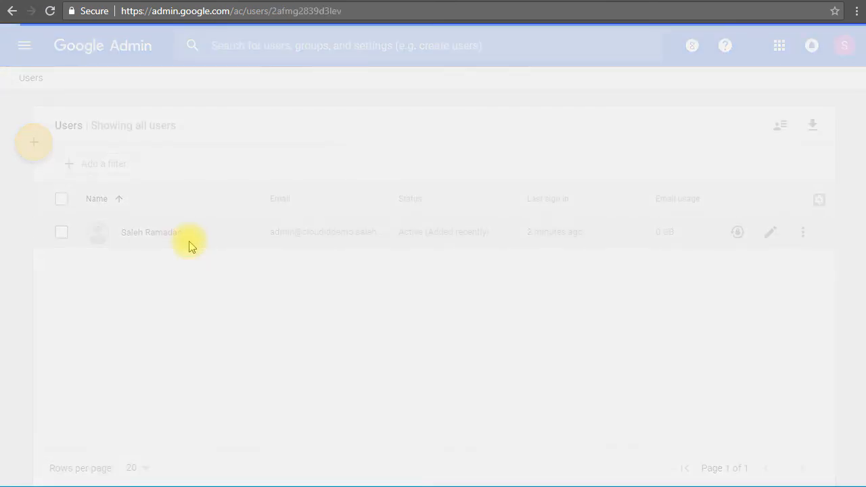
{"action": "left_click", "coordinate": [149, 232]}
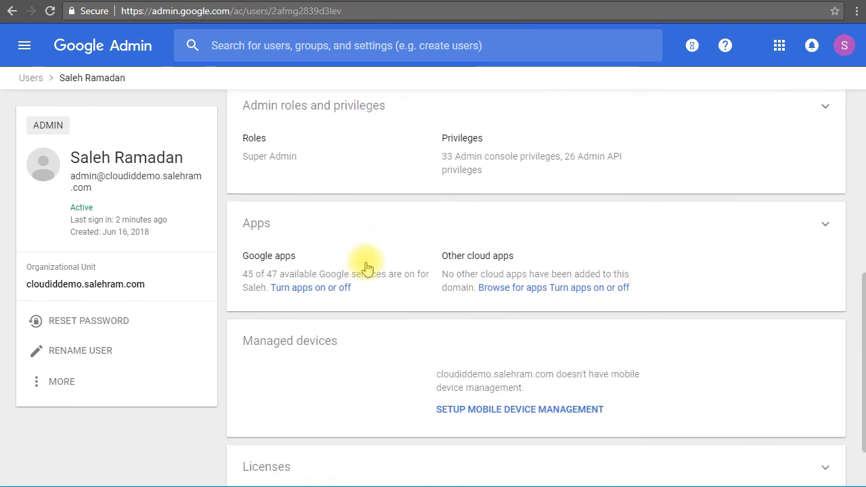
{"action": "scroll", "scroll_direction": "down", "scroll_amount": 3}
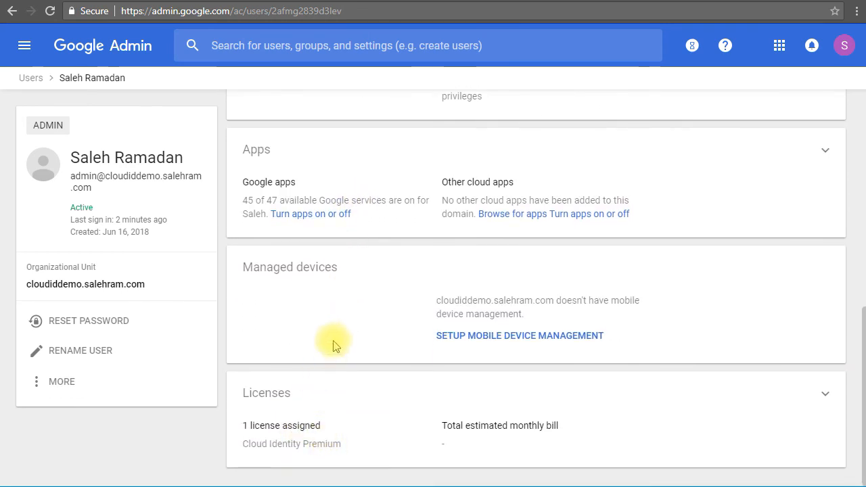
{"action": "scroll", "scroll_direction": "up", "scroll_amount": 3}
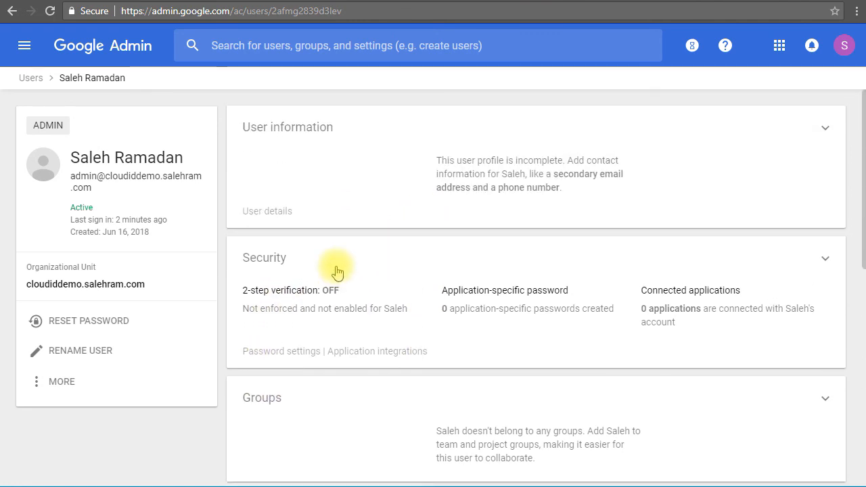
{"action": "mouse_move", "coordinate": [347, 295]}
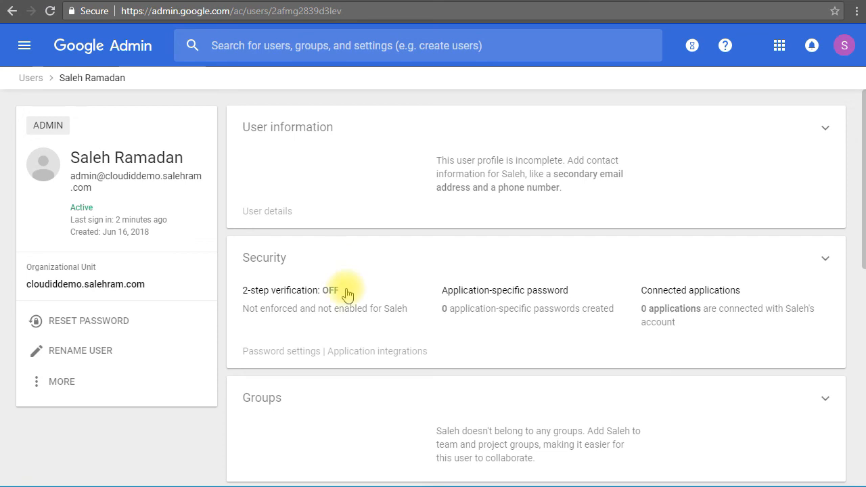
{"action": "mouse_move", "coordinate": [463, 314]}
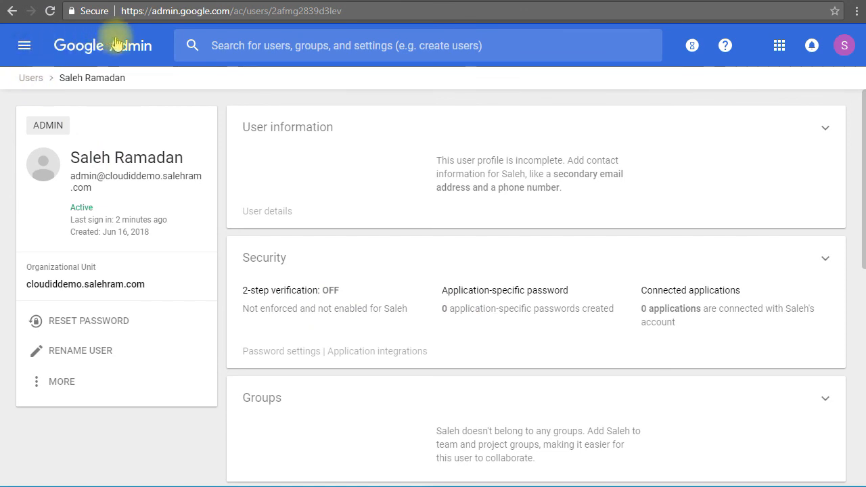
{"action": "mouse_move", "coordinate": [303, 341]}
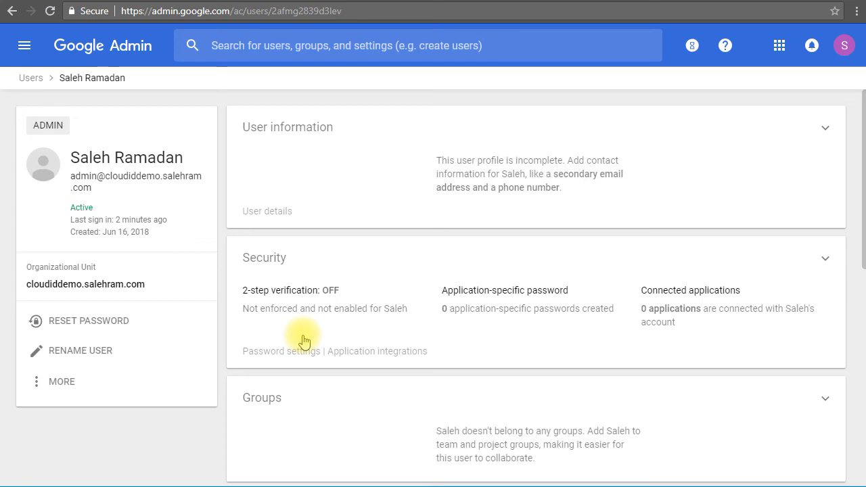
{"action": "mouse_move", "coordinate": [154, 65]}
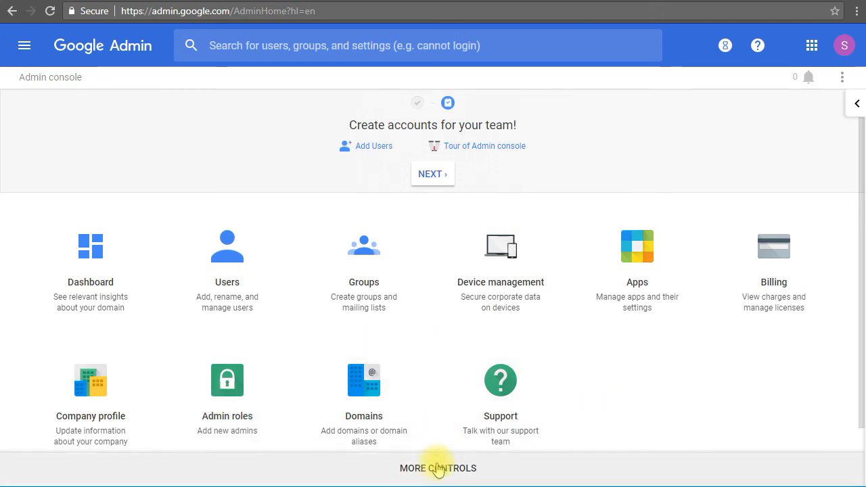
Expand More controls to reveal the Security, Reports and Rules tiles
{"action": "left_click", "coordinate": [439, 468]}
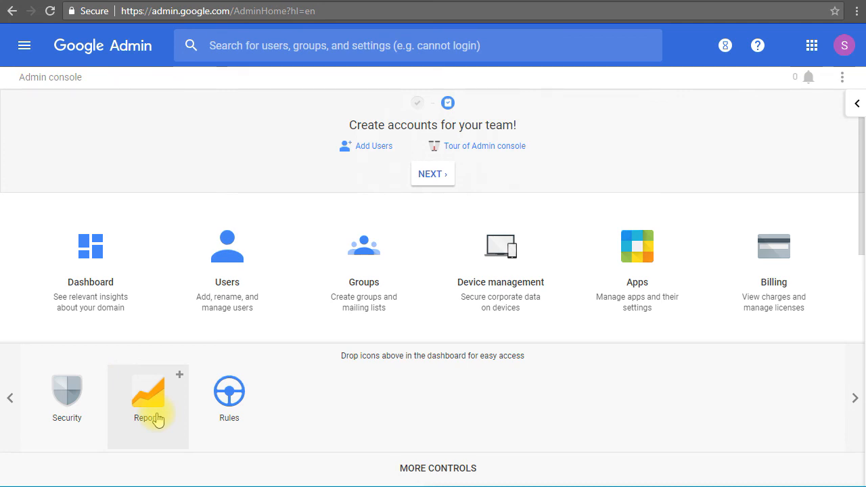
{"action": "mouse_move", "coordinate": [66, 395]}
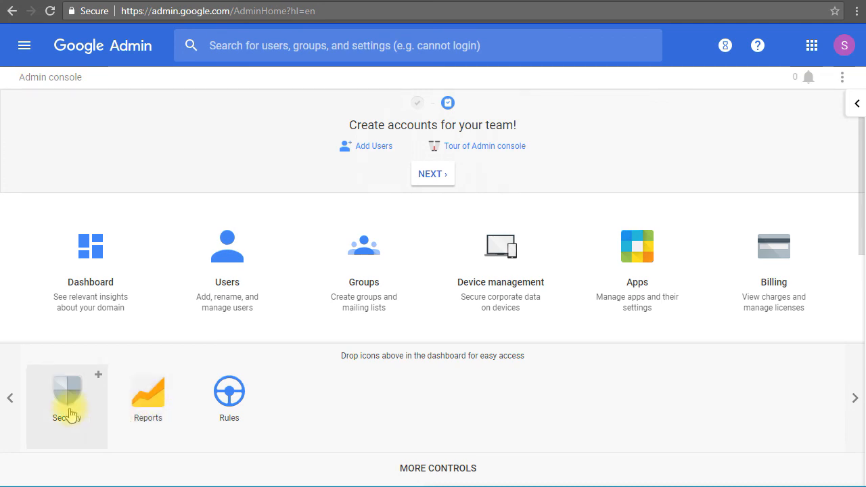